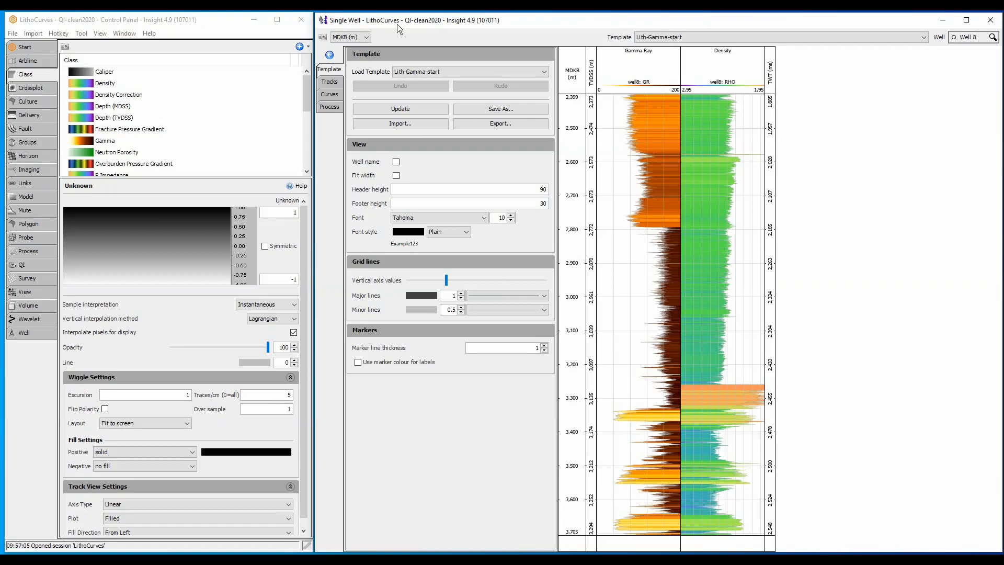
# Add a Curves track titled Lithology after the Gamma Ray track
pyautogui.click(330, 81)
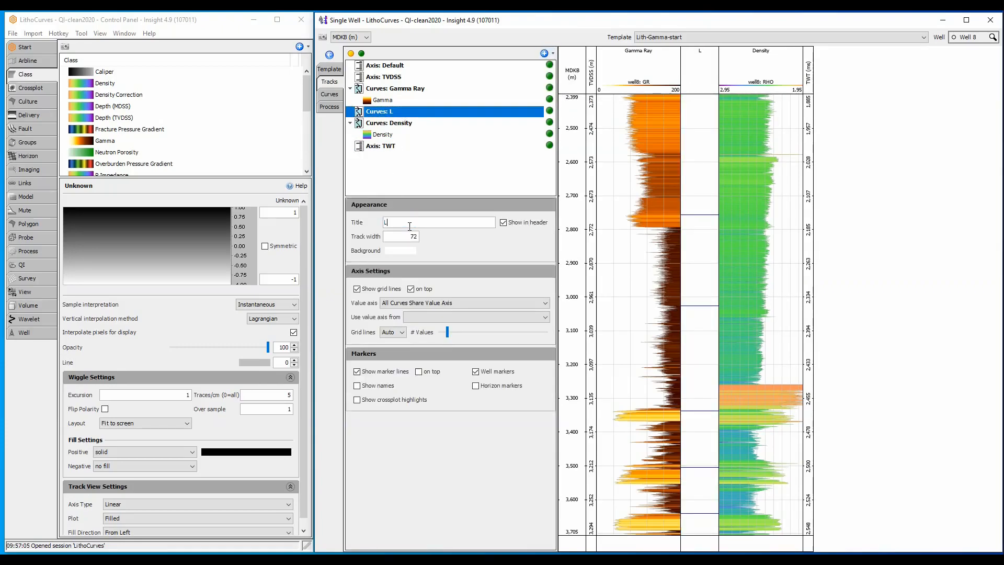
pyautogui.write('Lithology')
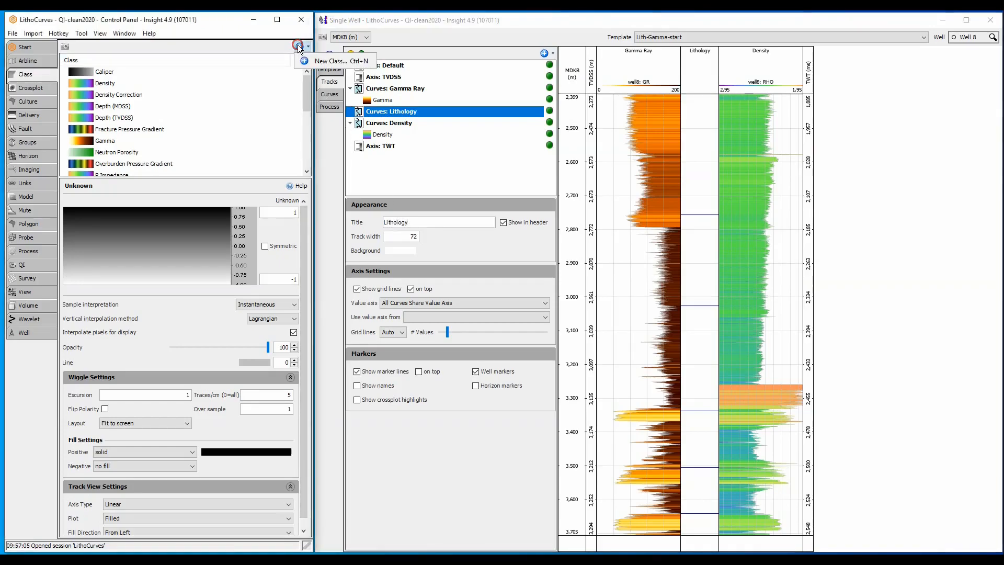
# Create a Lithology curve class and load the Lithology_5.ducolbar colour bar for it
pyautogui.write('Lit')
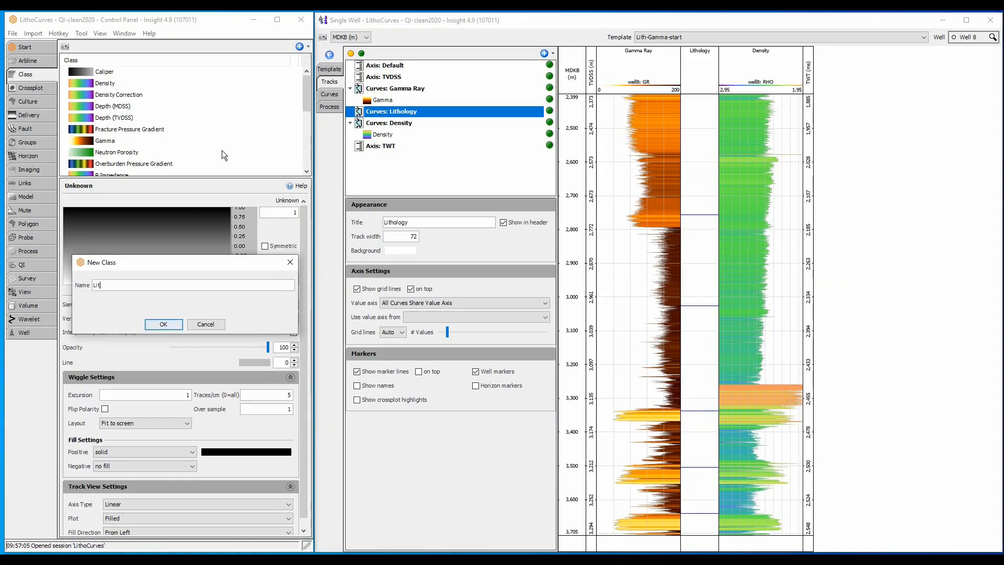
pyautogui.click(164, 324)
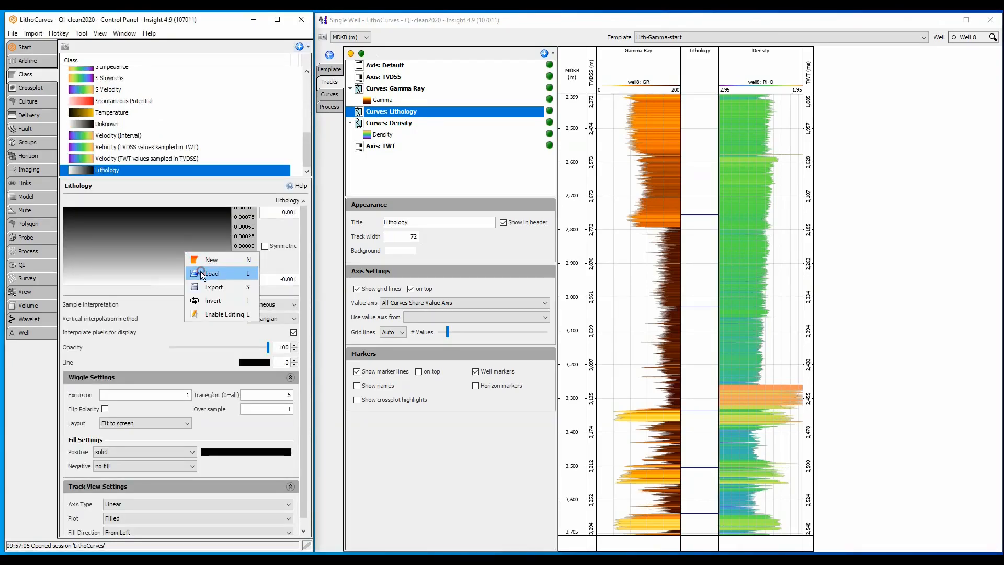
pyautogui.click(211, 273)
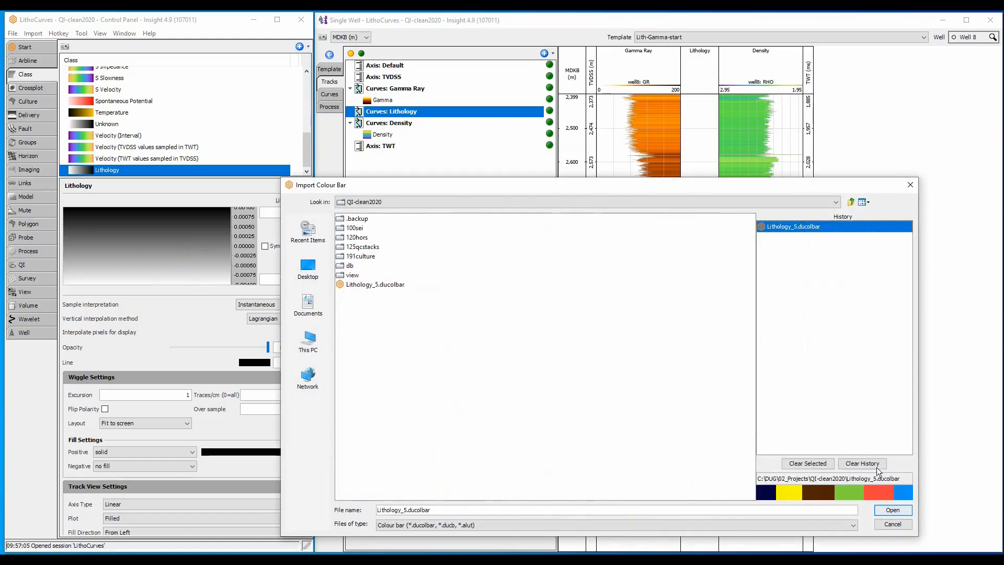
pyautogui.click(892, 509)
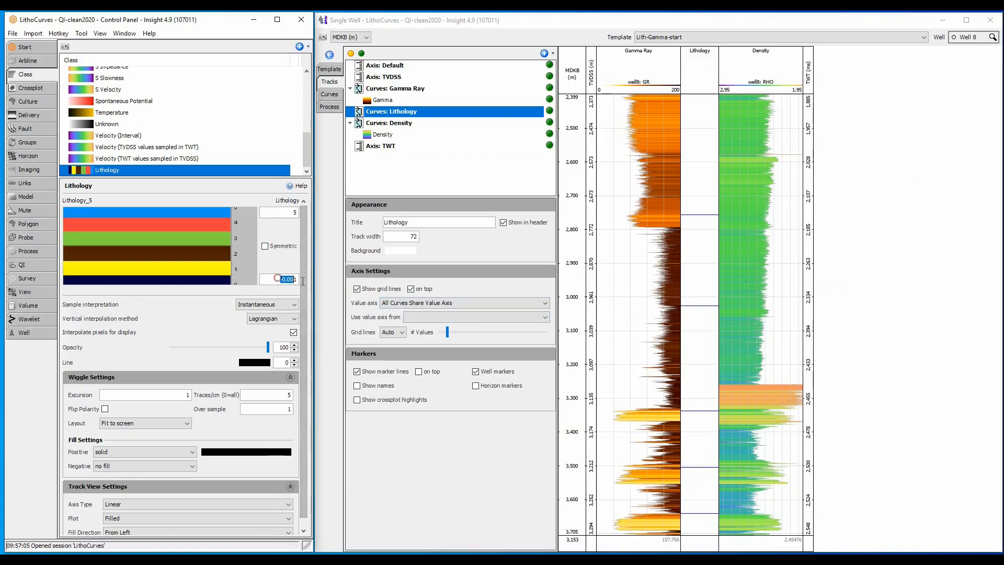
# Set the class to Top-posted interval sampling with Interval interpolation
pyautogui.click(293, 304)
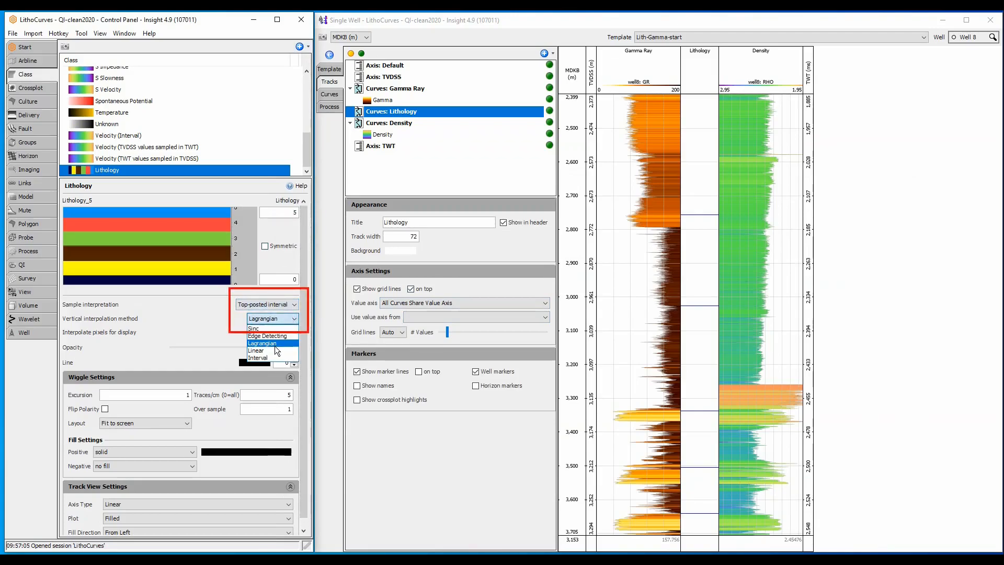
pyautogui.click(256, 359)
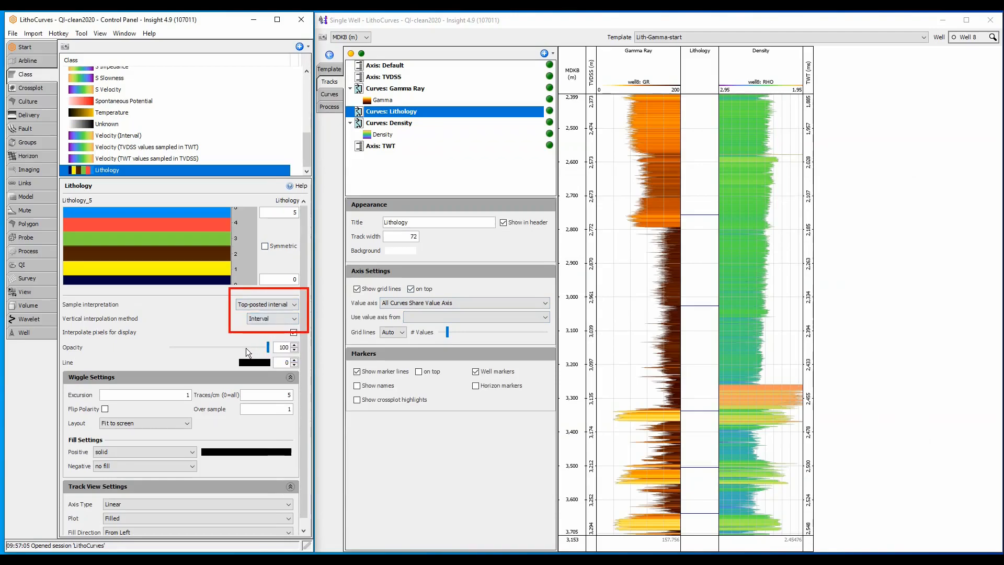
pyautogui.click(293, 332)
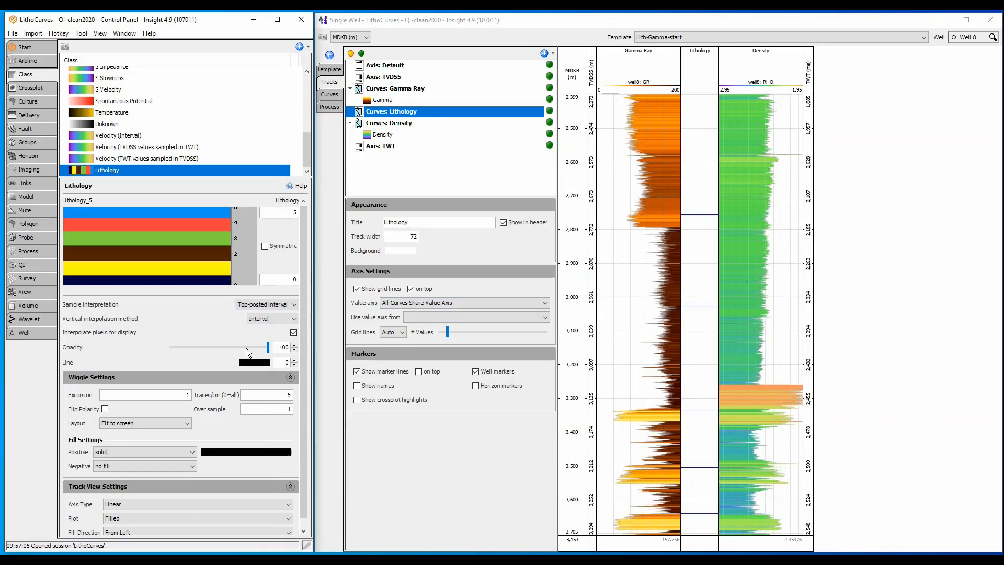
# Create a Curve Maths process named Lith-Gamma with Lithology as its output class
pyautogui.click(328, 106)
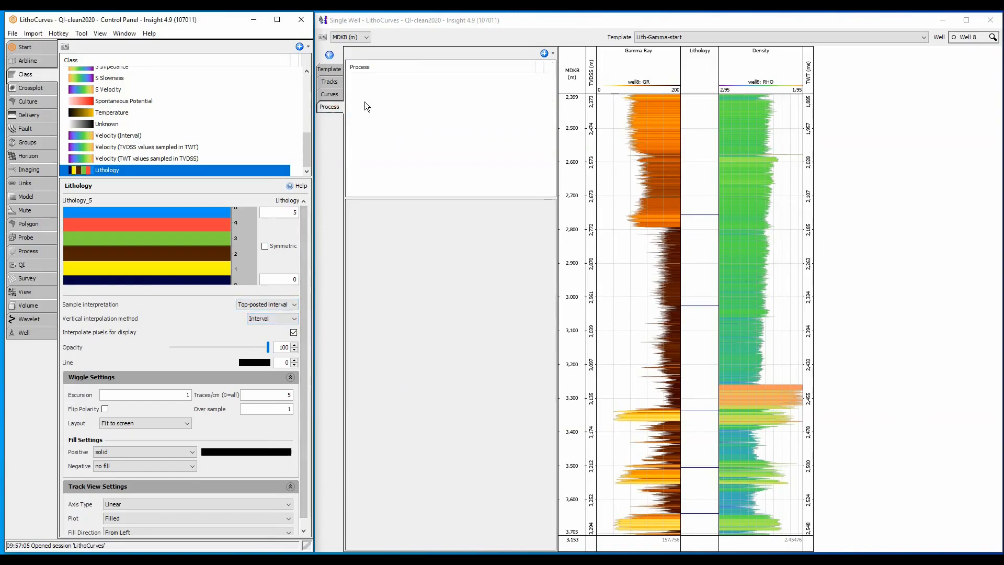
pyautogui.click(544, 53)
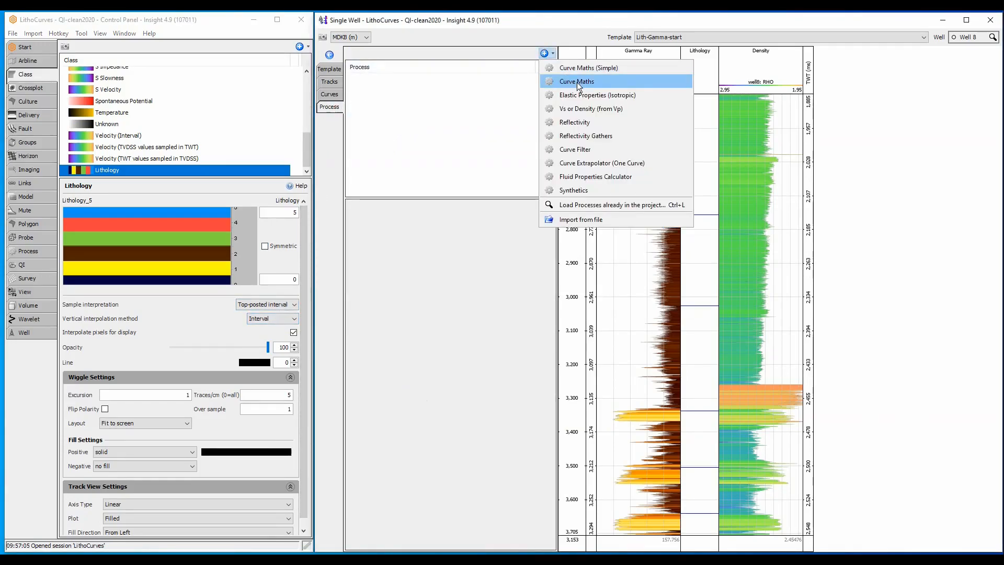
pyautogui.click(575, 81)
pyautogui.write('Lith-Gamma')
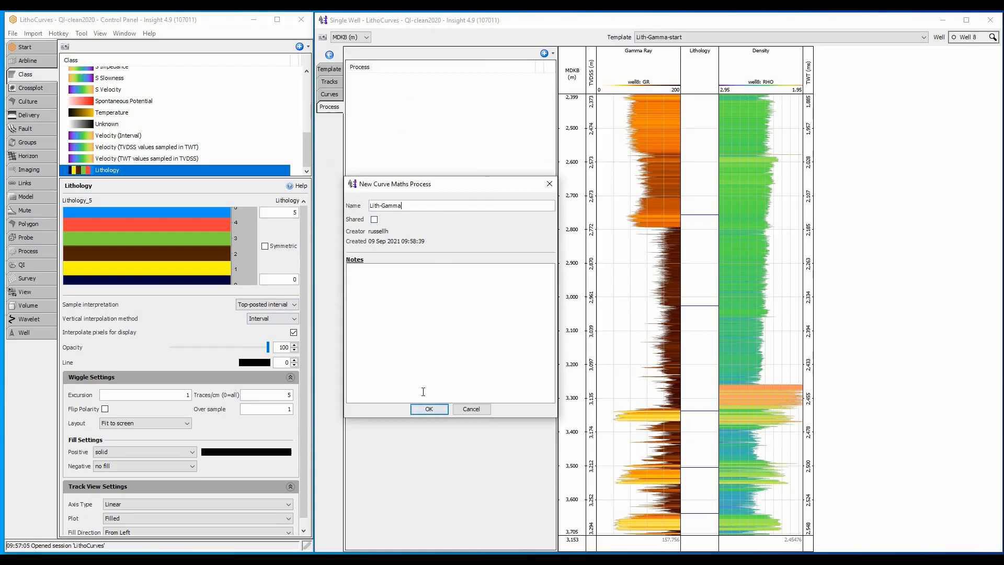
pyautogui.click(429, 409)
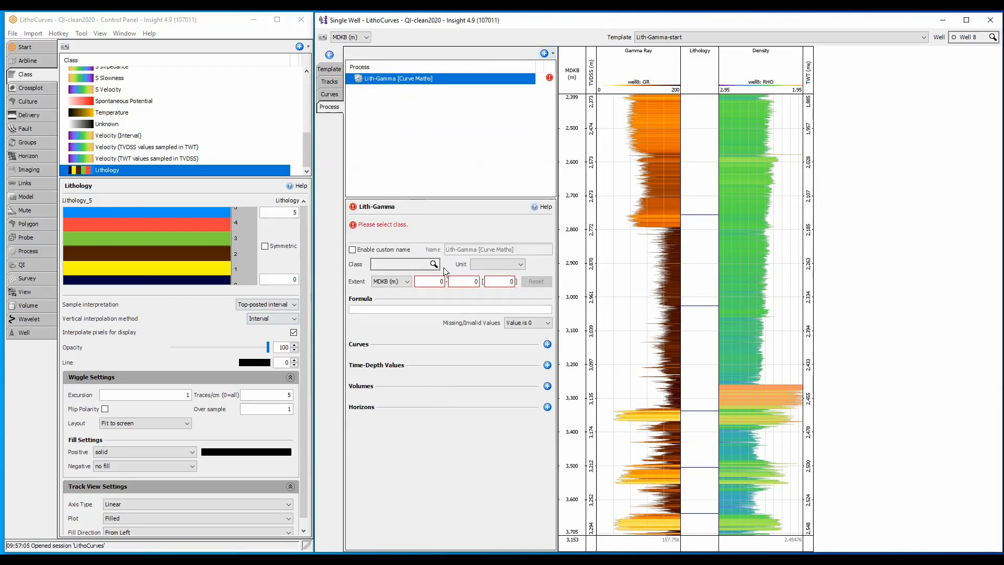
pyautogui.click(435, 264)
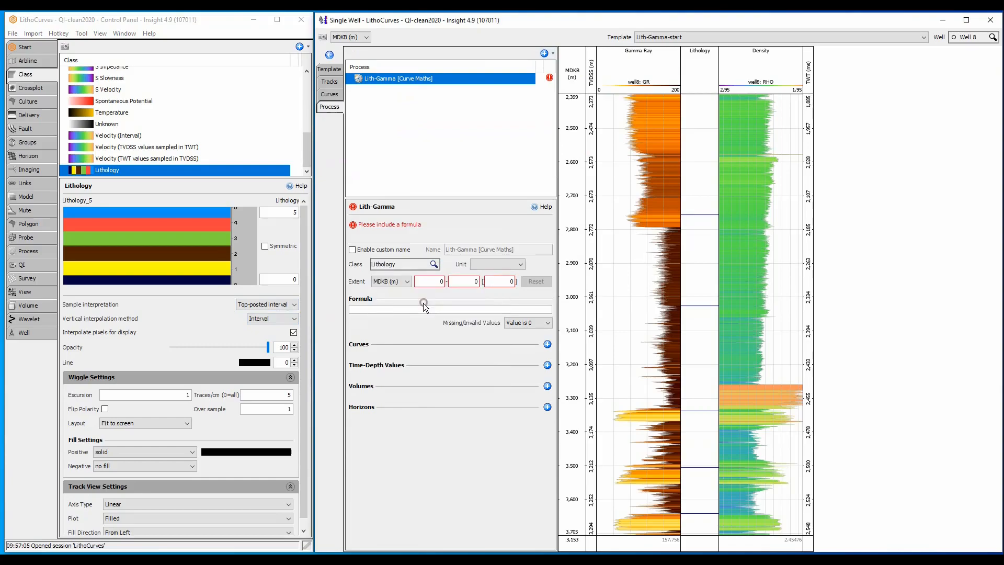
pyautogui.moveTo(441, 297)
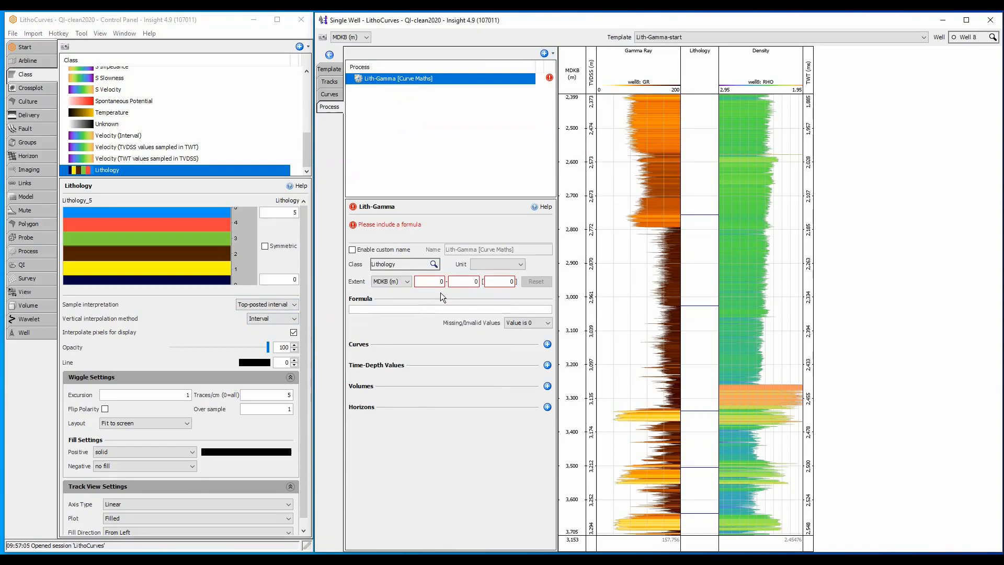
# Add the Gamma curve as input c1 of the process
pyautogui.click(547, 344)
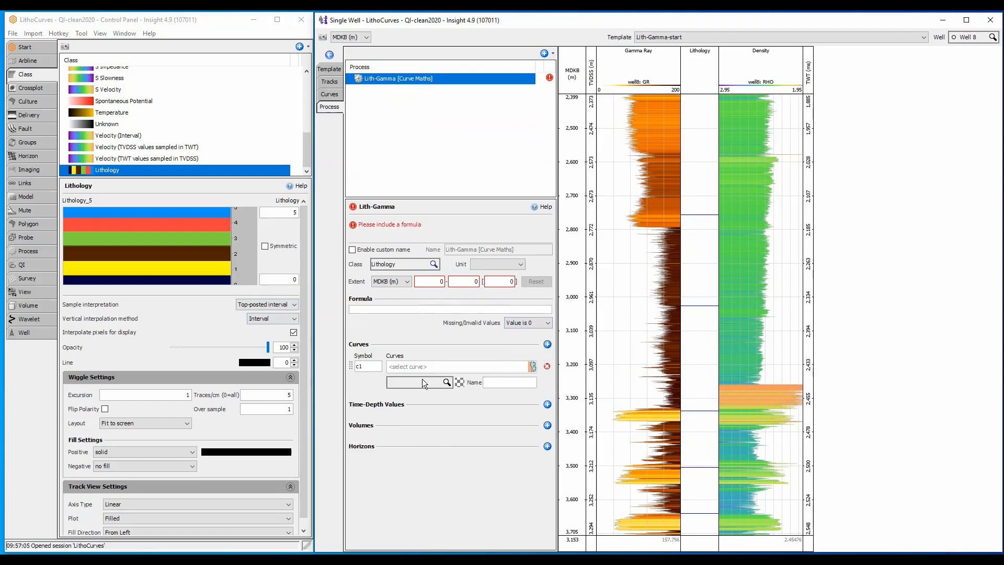
pyautogui.write('gamm')
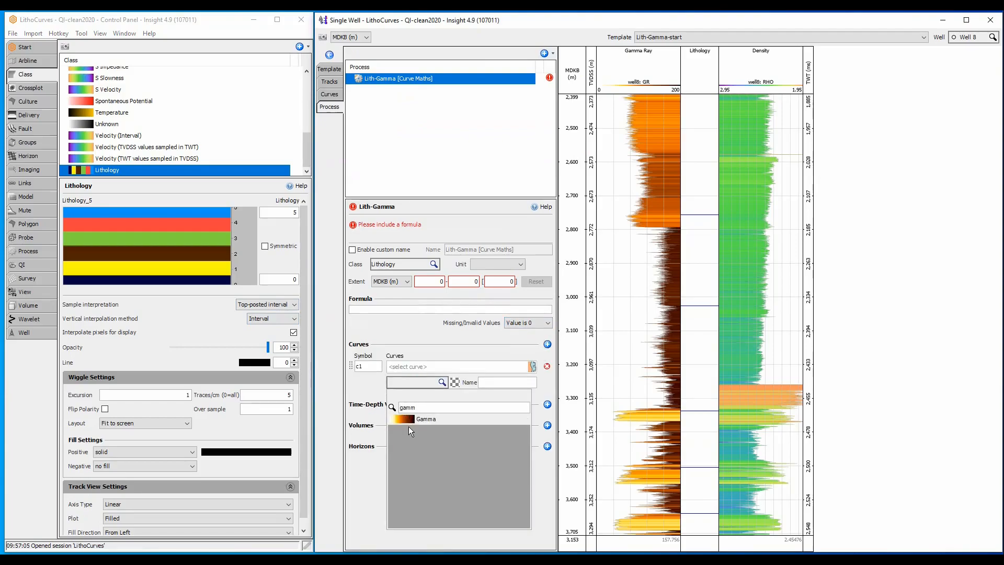
pyautogui.click(426, 418)
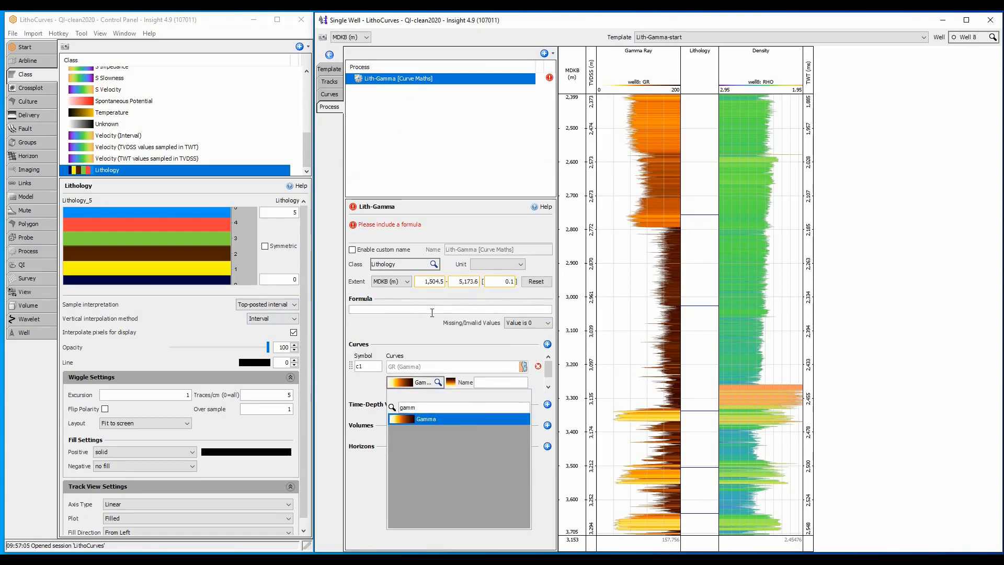
pyautogui.click(425, 419)
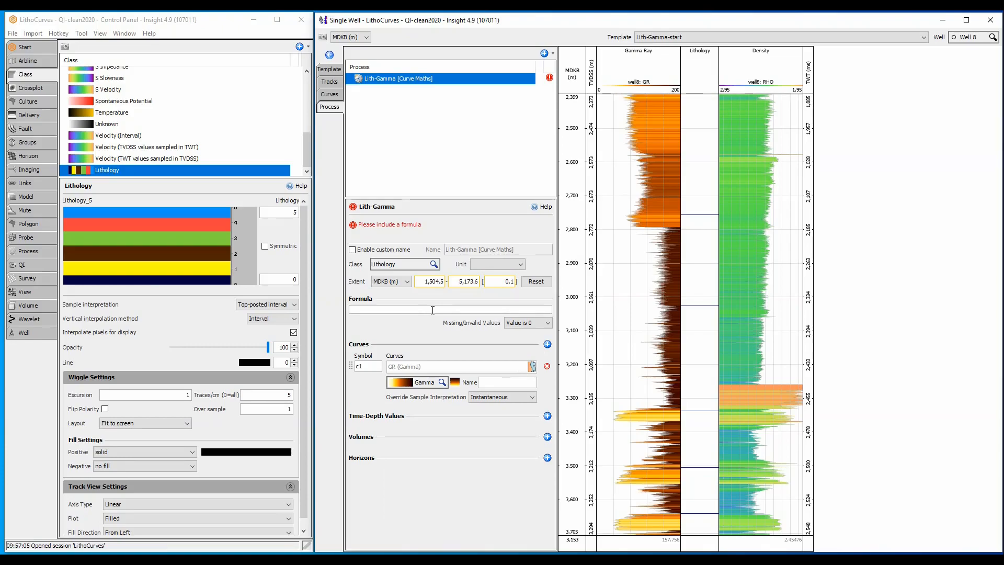
# Enter the formula if(c1 < 80, 1, 2)
pyautogui.write('if')
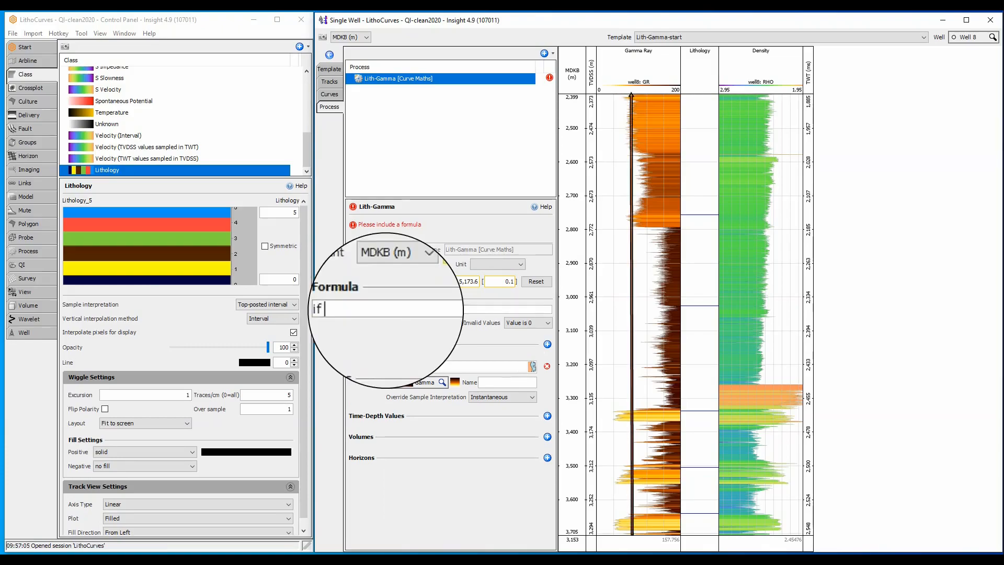
pyautogui.write('(')
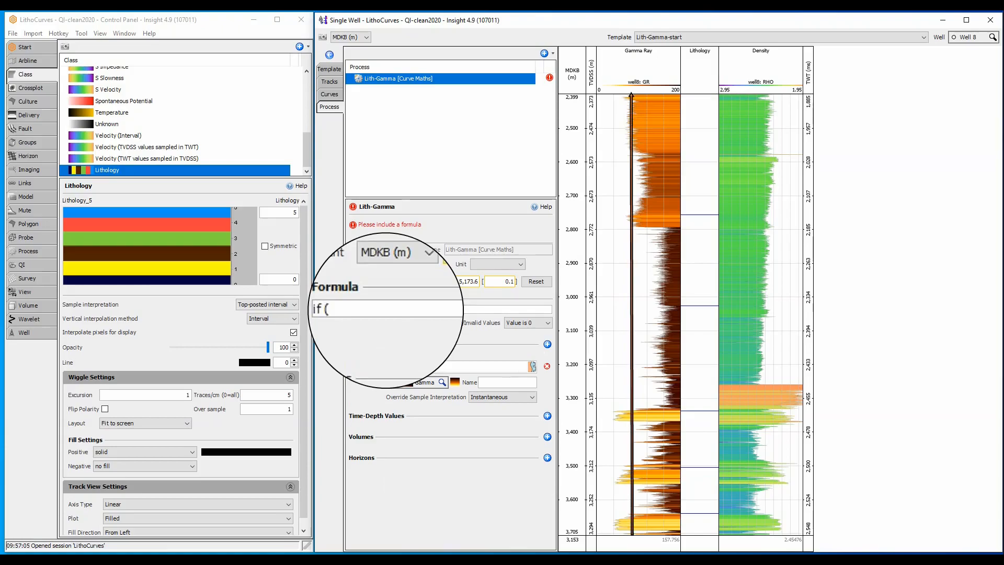
pyautogui.write('c1 < 80, 1, 2')
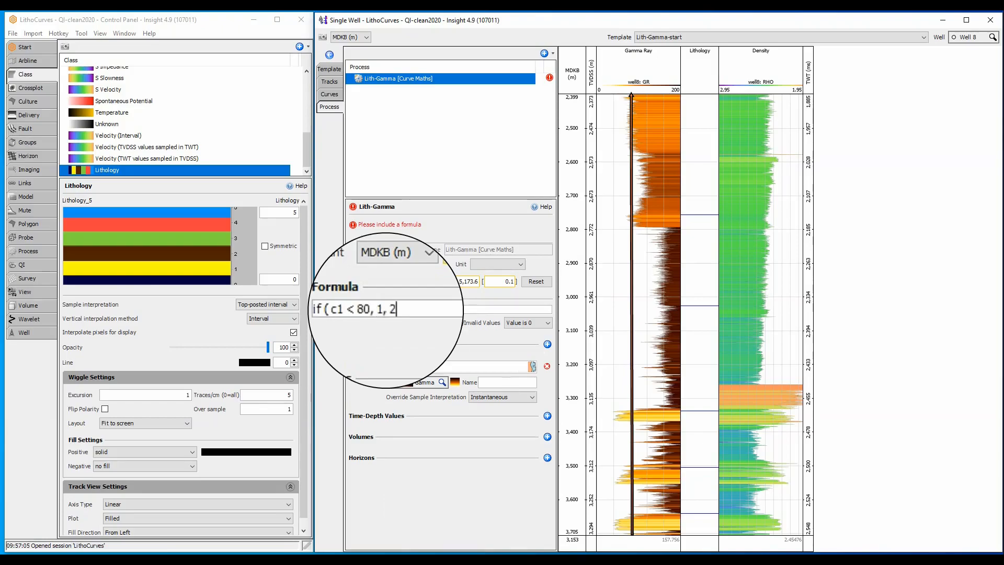
pyautogui.write(')')
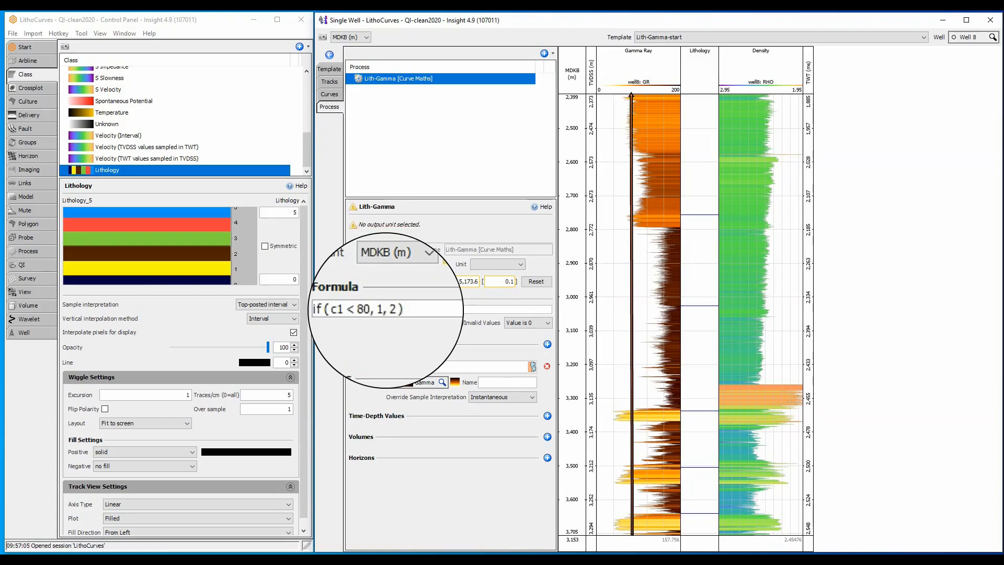
# Add the maths: Lith-Gamma curve to the Lithology track from the Curves list
pyautogui.click(329, 94)
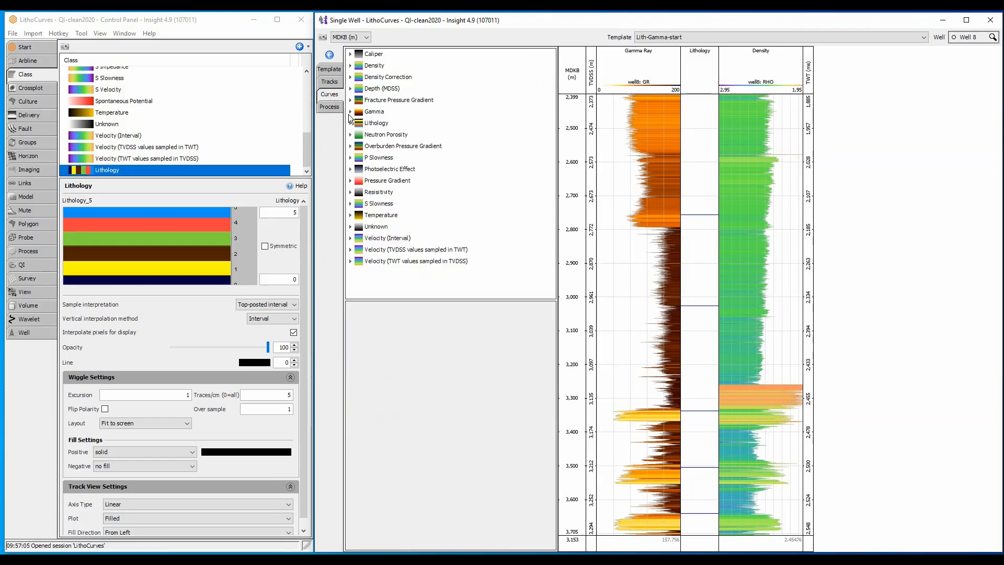
pyautogui.click(350, 124)
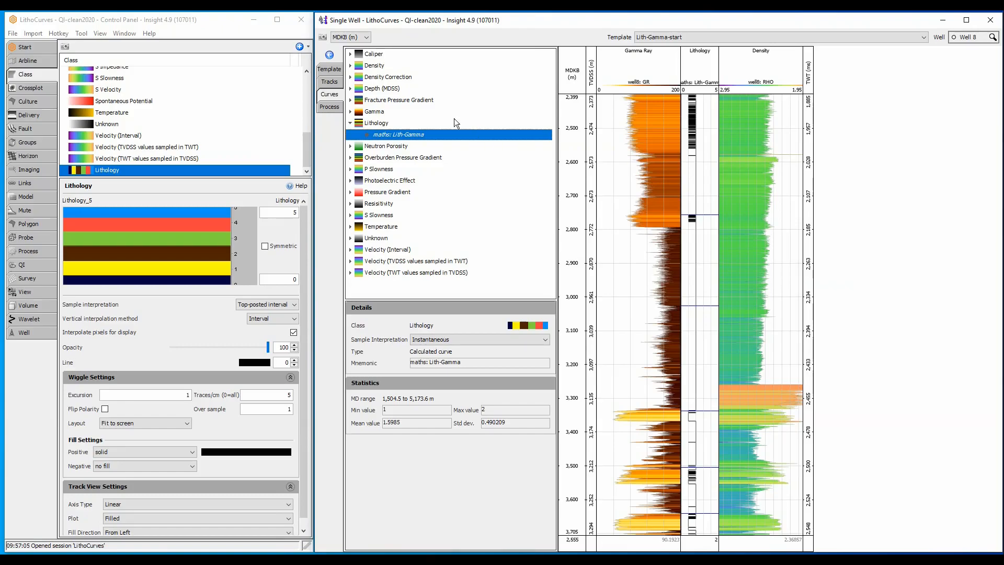
pyautogui.click(330, 82)
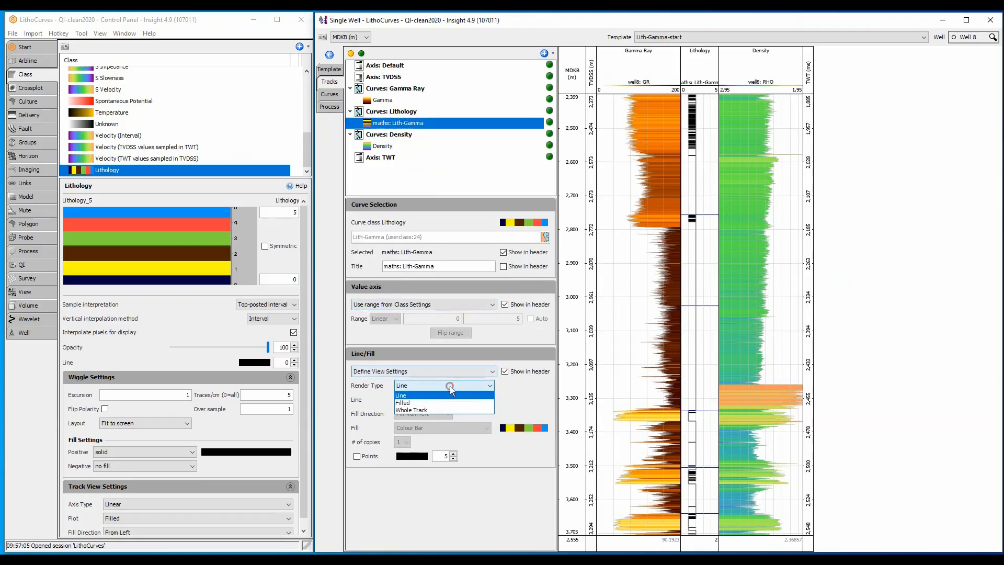
# Set the Lith-Gamma curve's Render Type to Whole Track
pyautogui.click(410, 410)
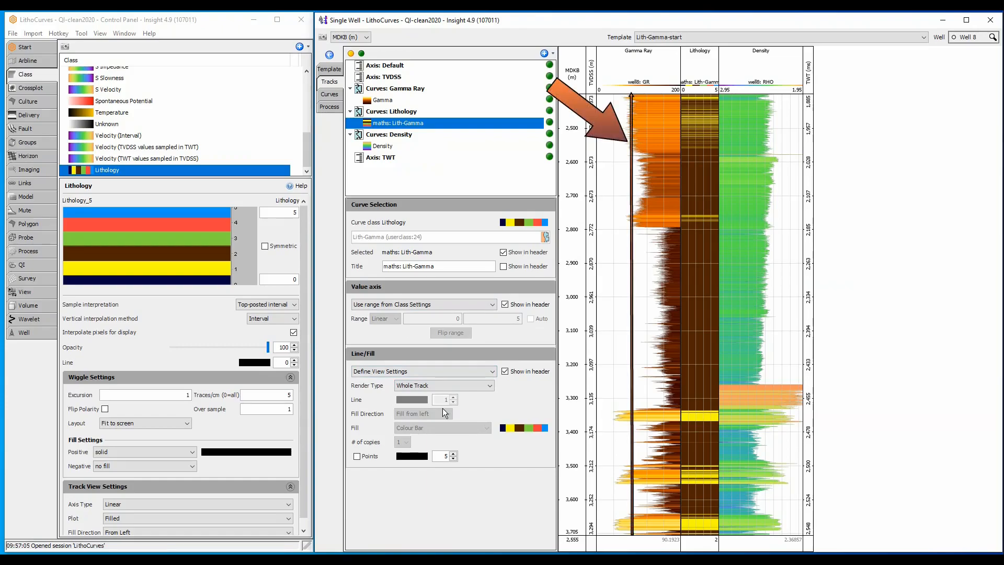
pyautogui.click(330, 107)
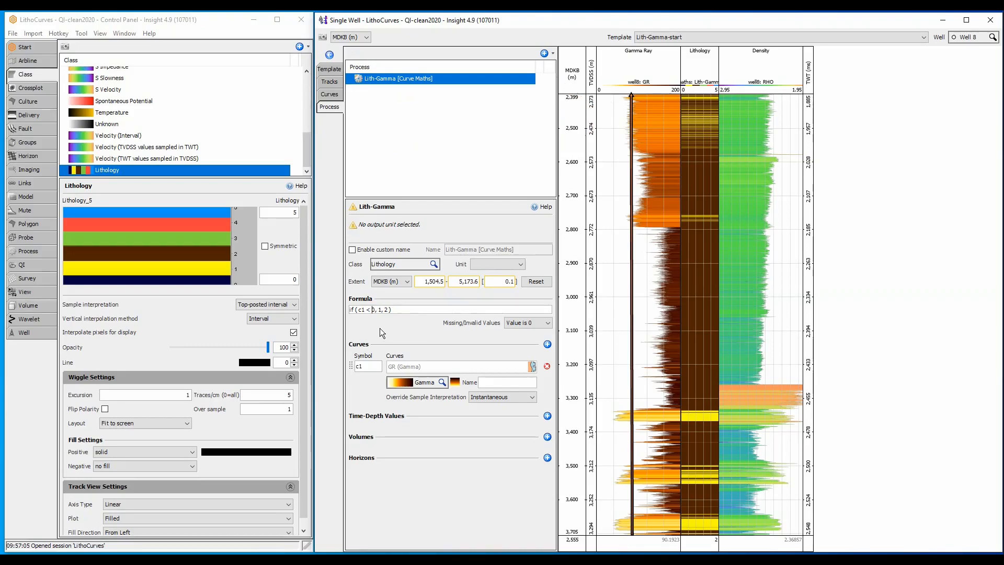
# Change the formula's gamma cutoff to 140, giving if(c1 < 140, 1, 2)
pyautogui.write('100')
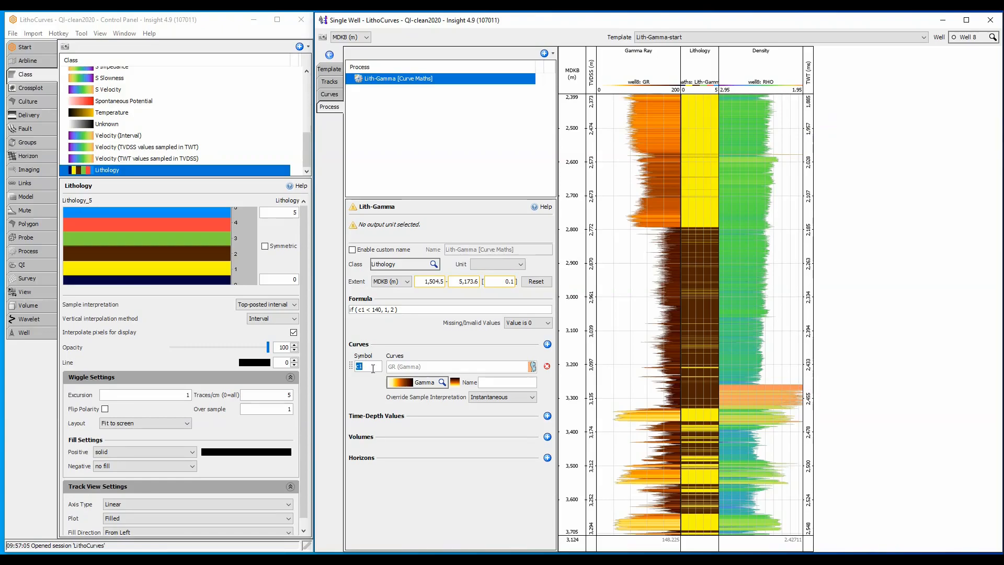
# Add the Density curve as a second input, c2
pyautogui.click(547, 344)
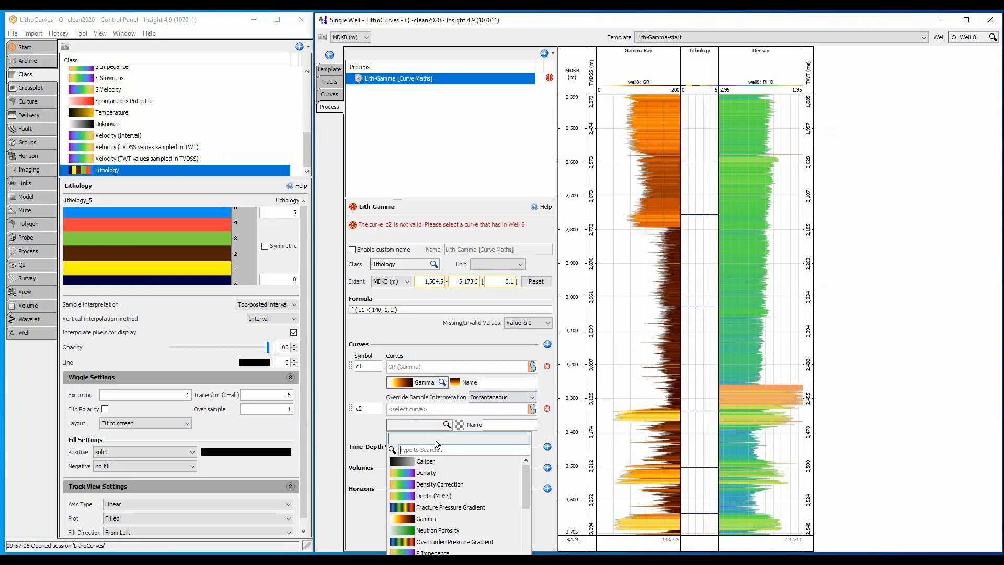
pyautogui.click(425, 473)
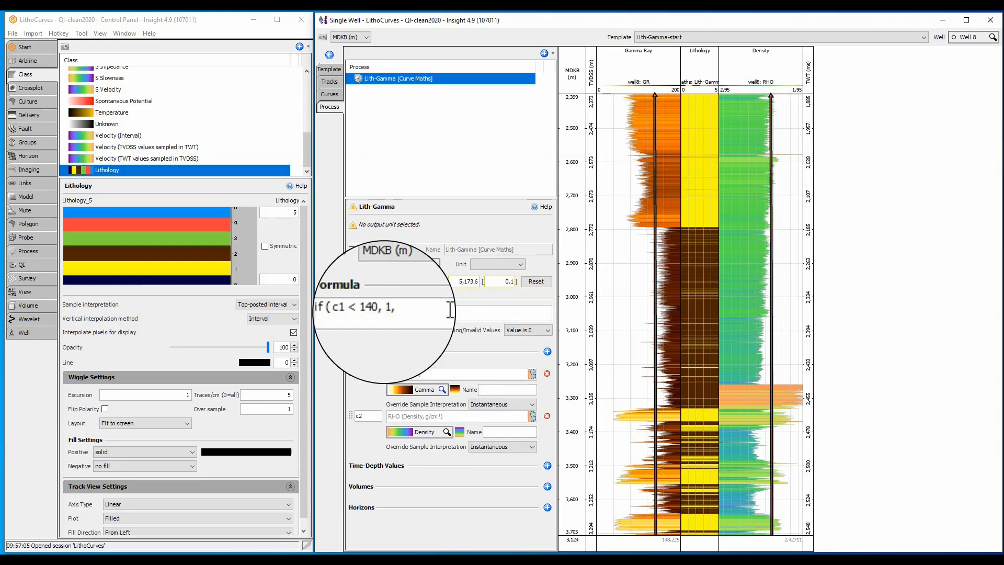
# Extend the formula to if(c1 < 140, 1, if(c2 > 2.1, 2, 3))
pyautogui.write('if')
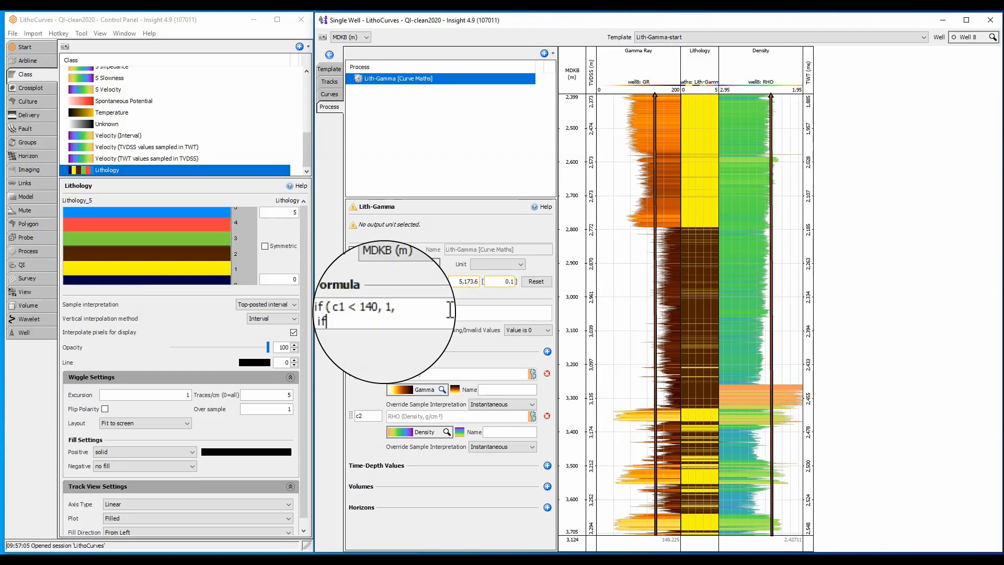
pyautogui.write('(')
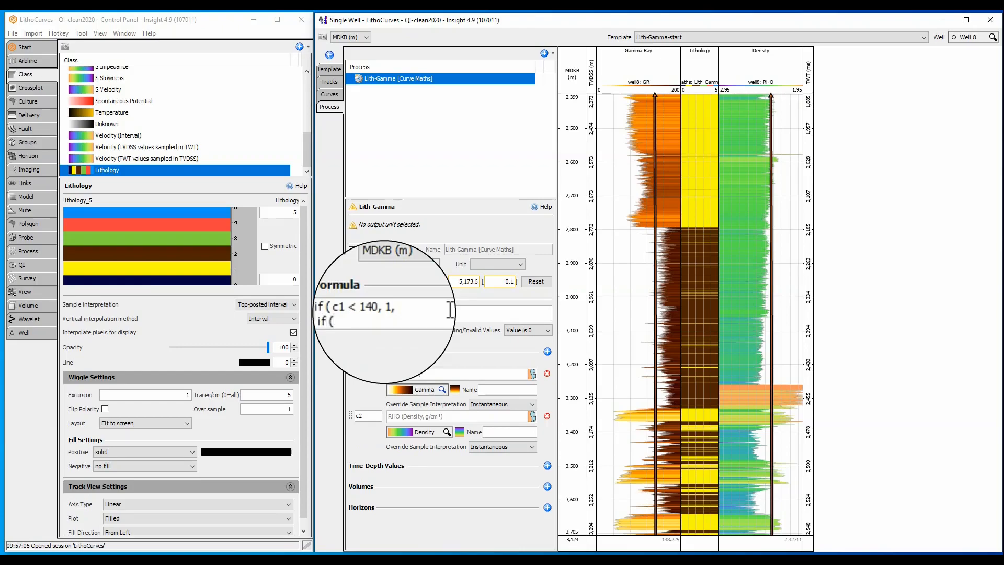
pyautogui.write('c2')
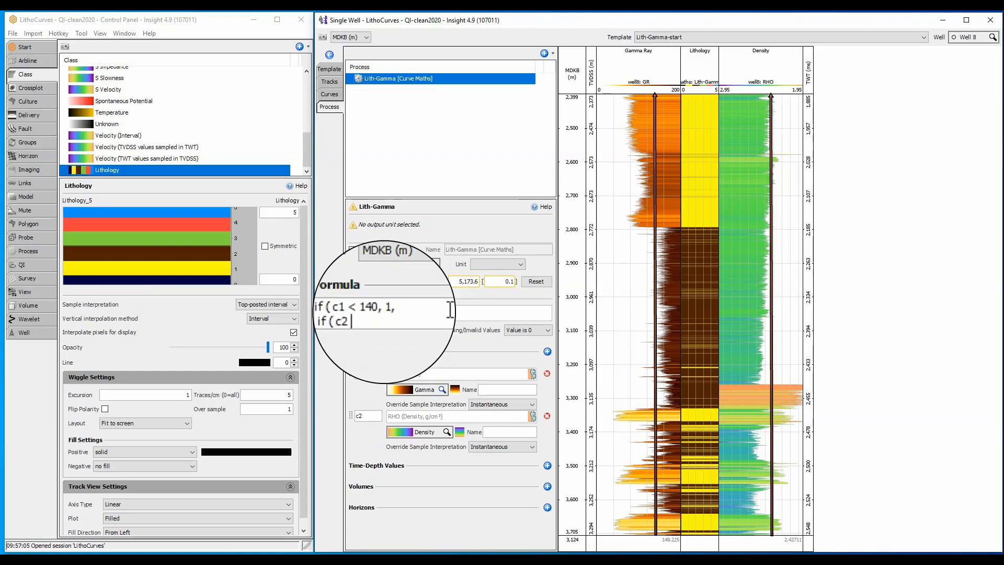
pyautogui.write('>2.1')
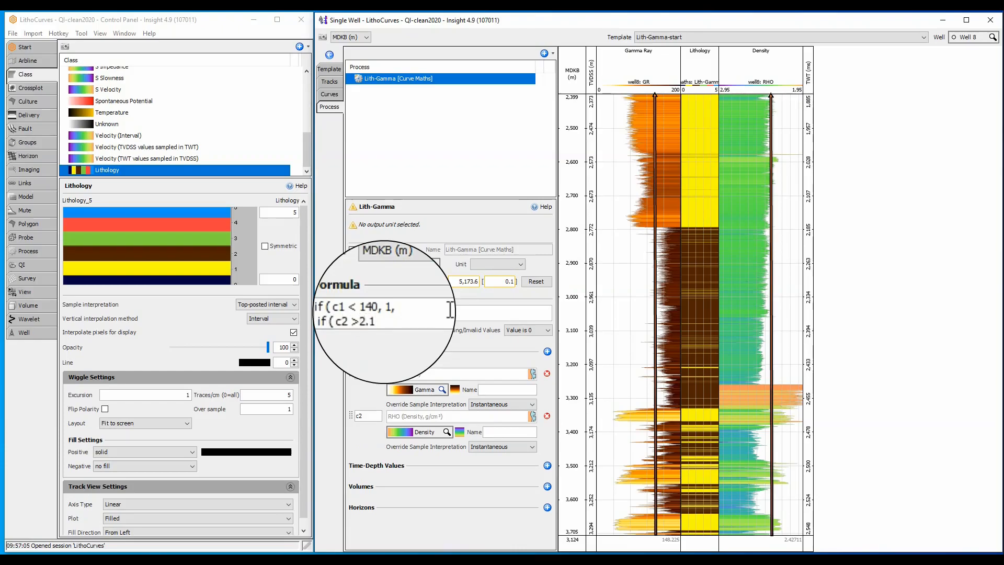
pyautogui.write(', 2, 3')
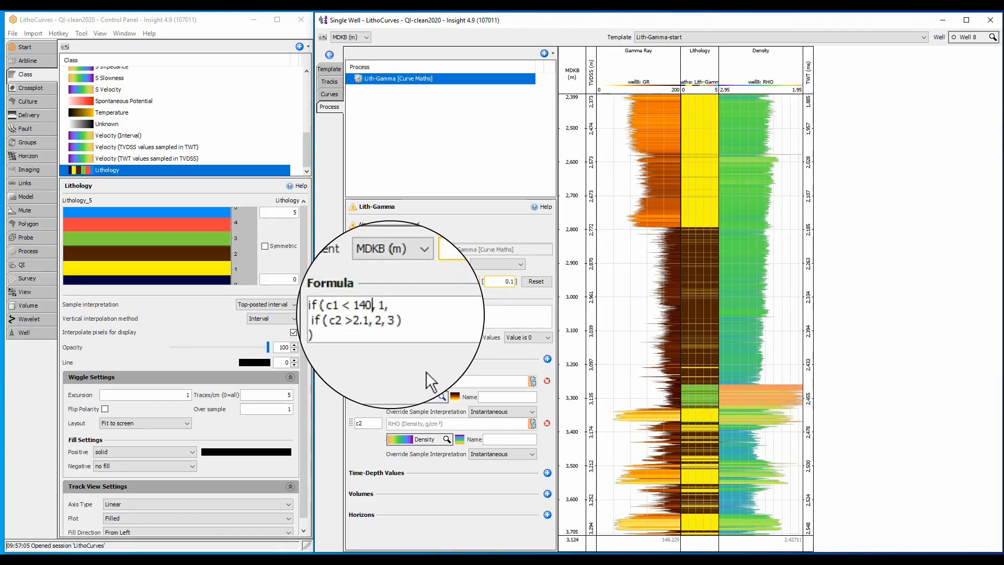
# Edit the formula so each condition combines c1 and c2 cutoffs with &&
pyautogui.write('&&')
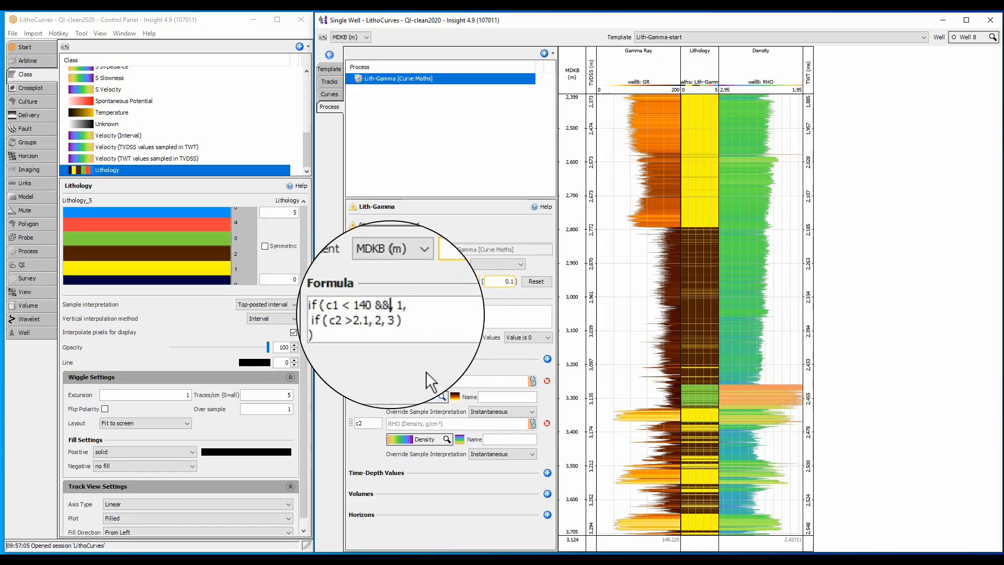
pyautogui.write('c2 > 2.')
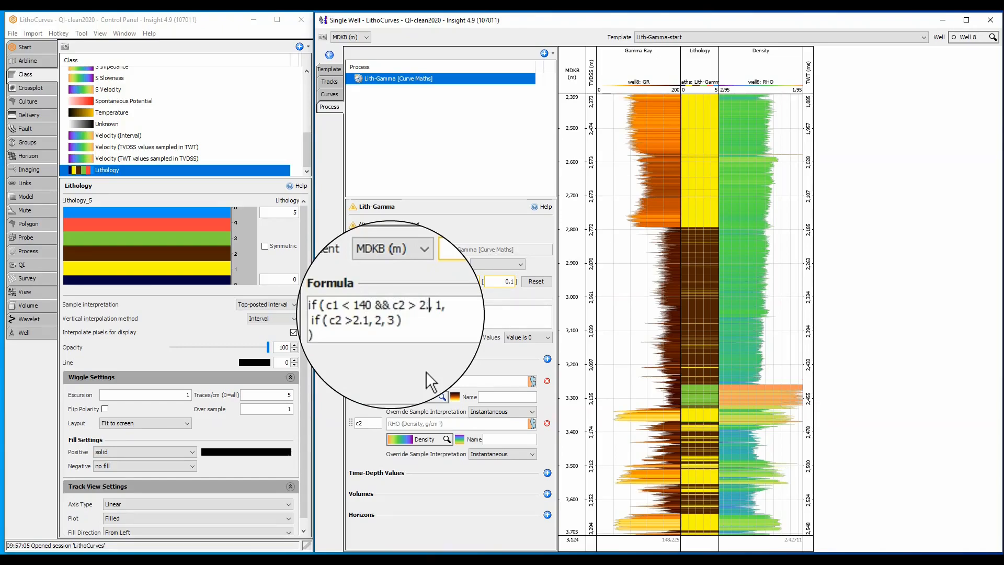
pyautogui.write('1')
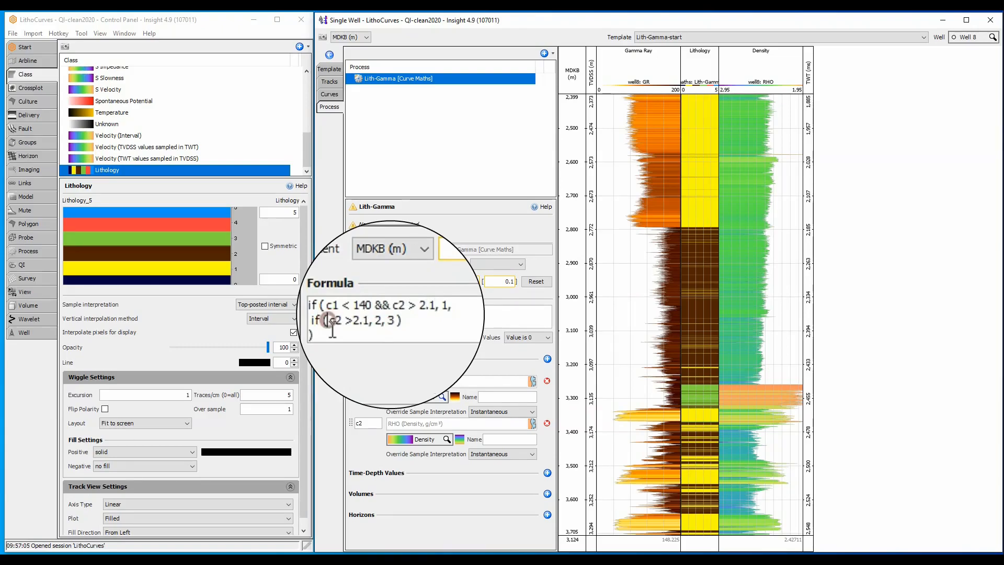
pyautogui.write('c1')
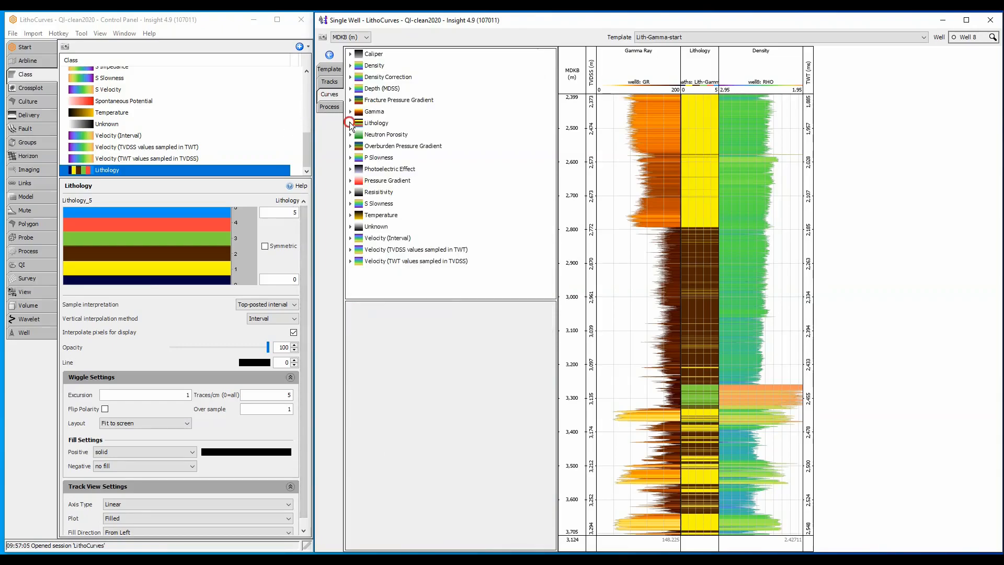
# Add Lith-Gamma under Gamma Ray and render it as a Whole Track fill
pyautogui.click(350, 123)
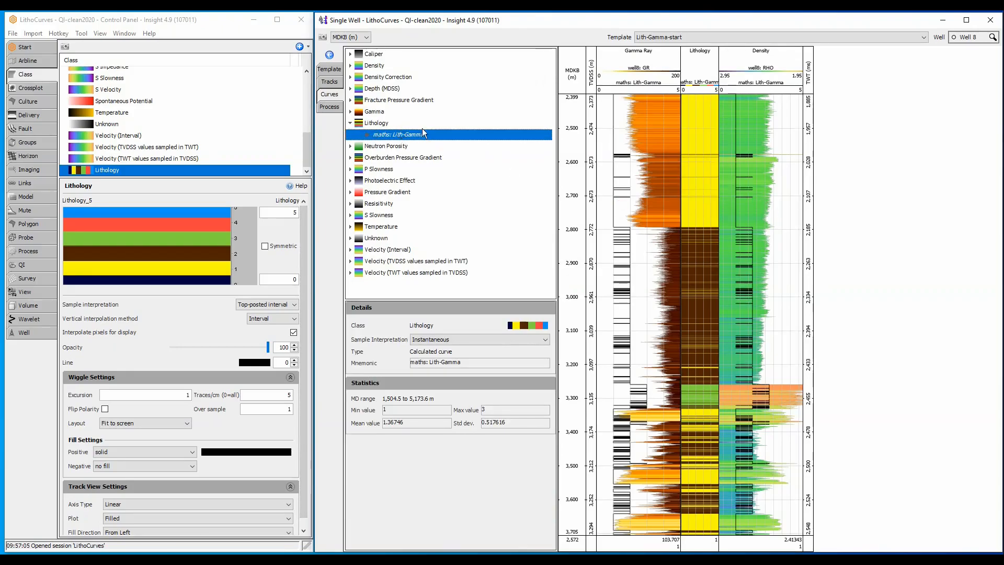
pyautogui.click(329, 94)
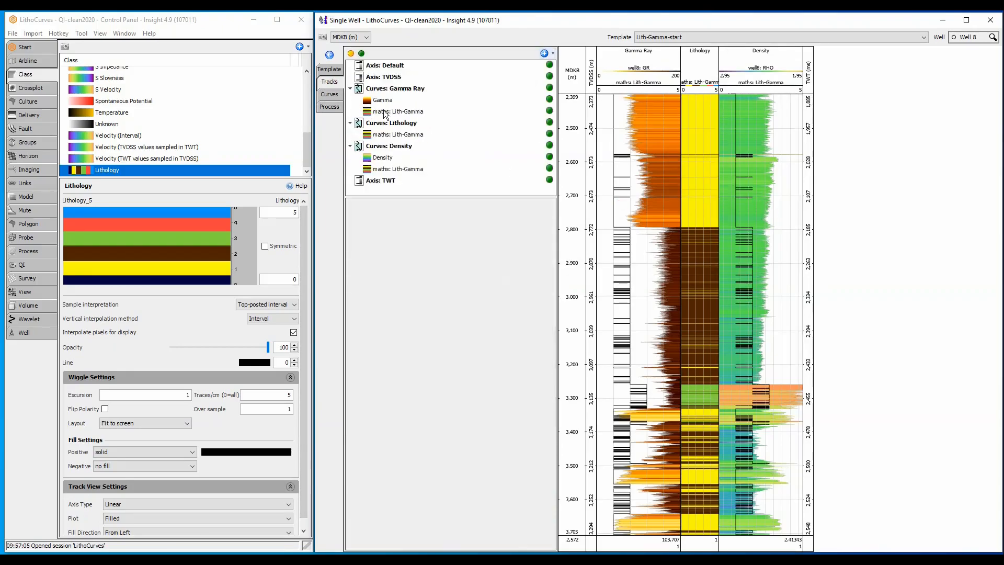
pyautogui.click(398, 111)
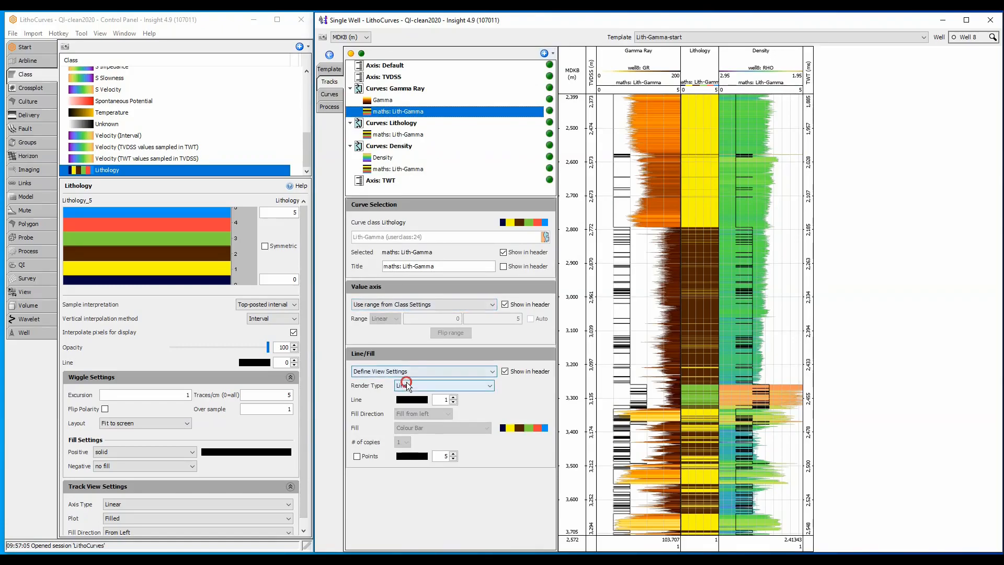
pyautogui.click(443, 385)
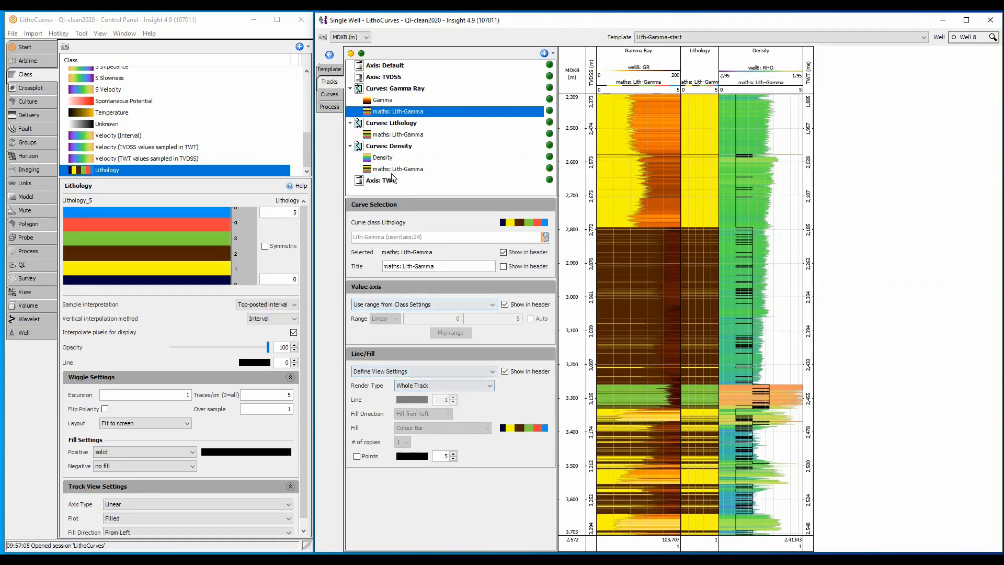
pyautogui.click(382, 100)
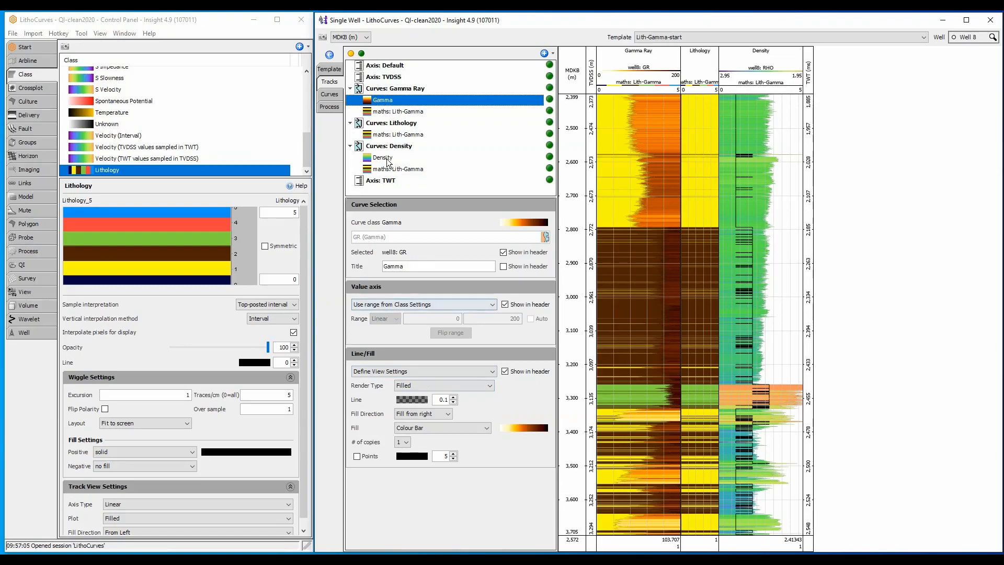
# Give the gamma curve a left-side solid light-colour fill from the full colour palette
pyautogui.click(423, 414)
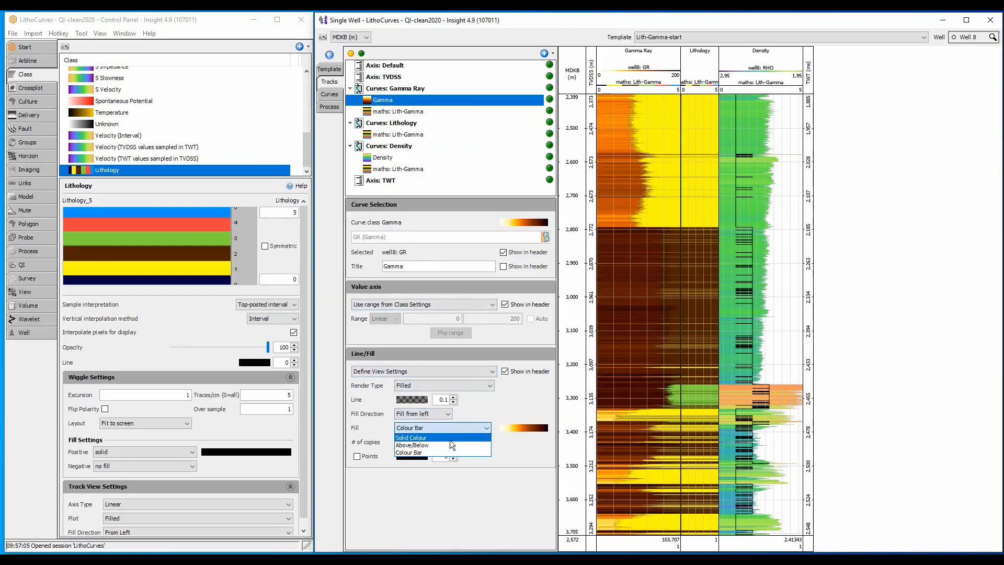
pyautogui.click(411, 437)
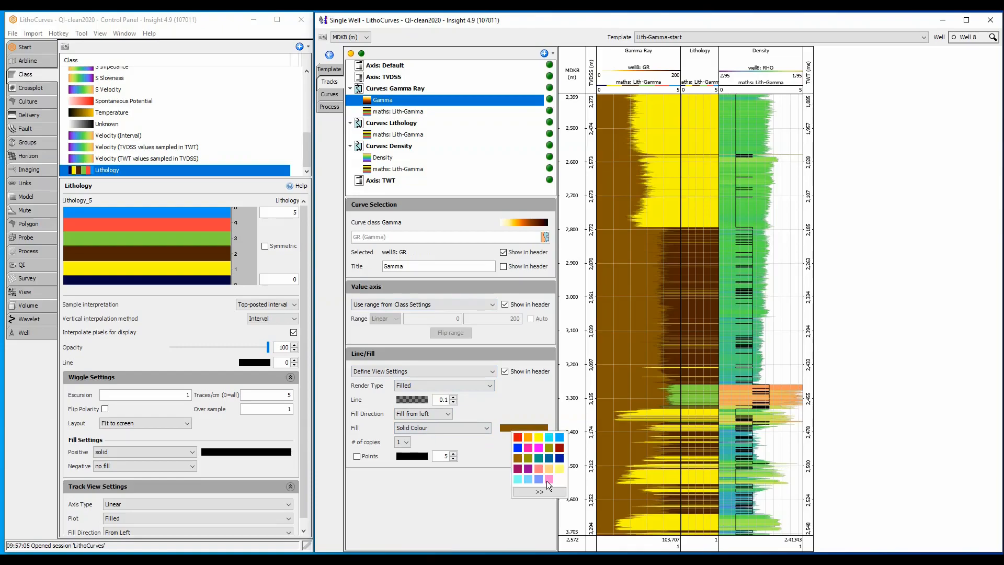
pyautogui.click(540, 492)
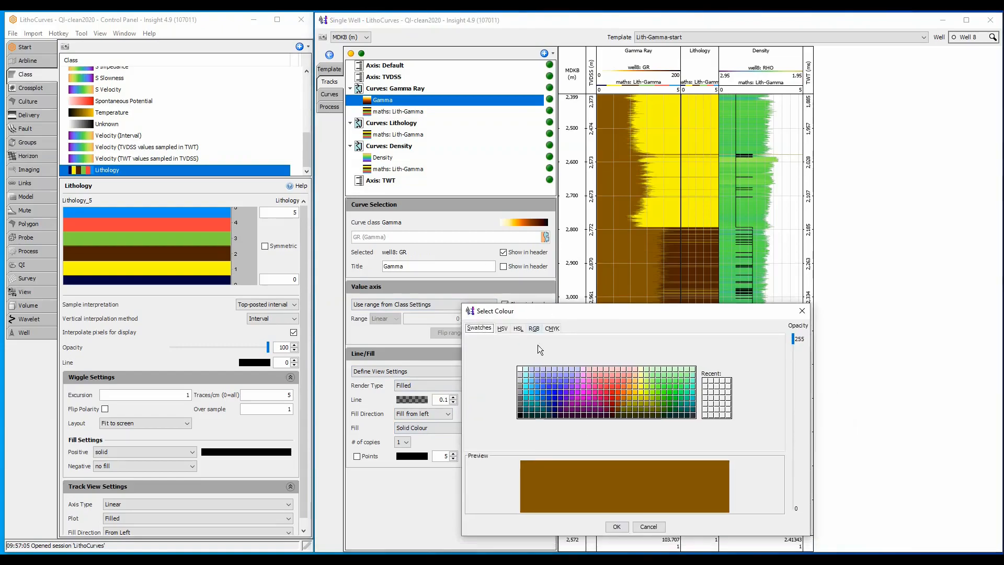
pyautogui.click(615, 526)
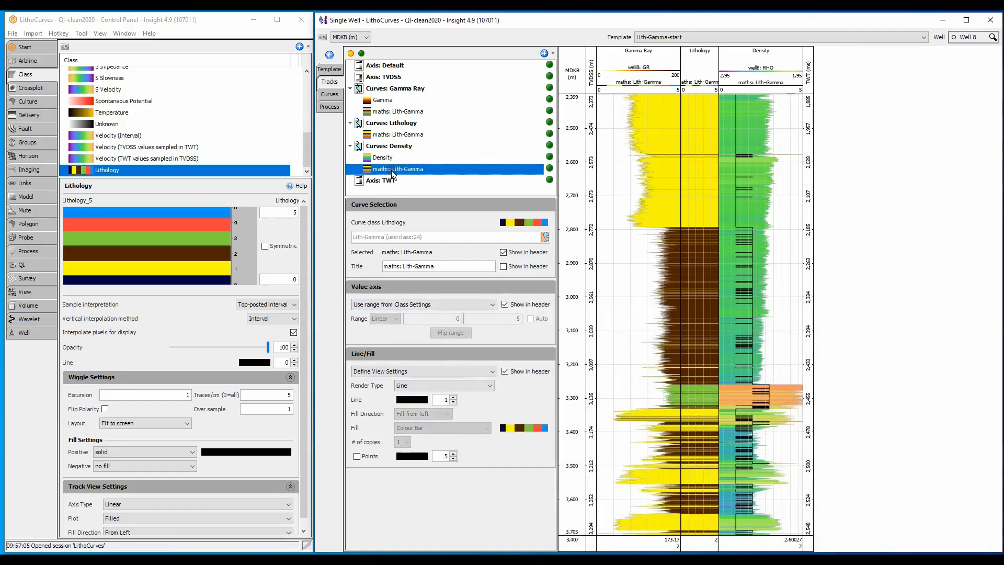
pyautogui.click(444, 385)
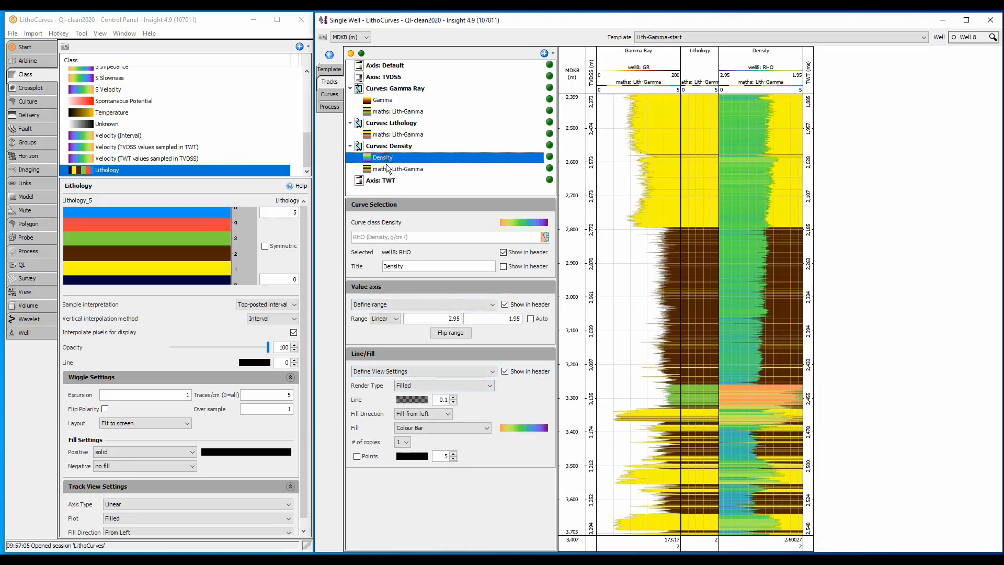
# Give the density curve a right-side solid white fill, then return to the process list
pyautogui.click(423, 413)
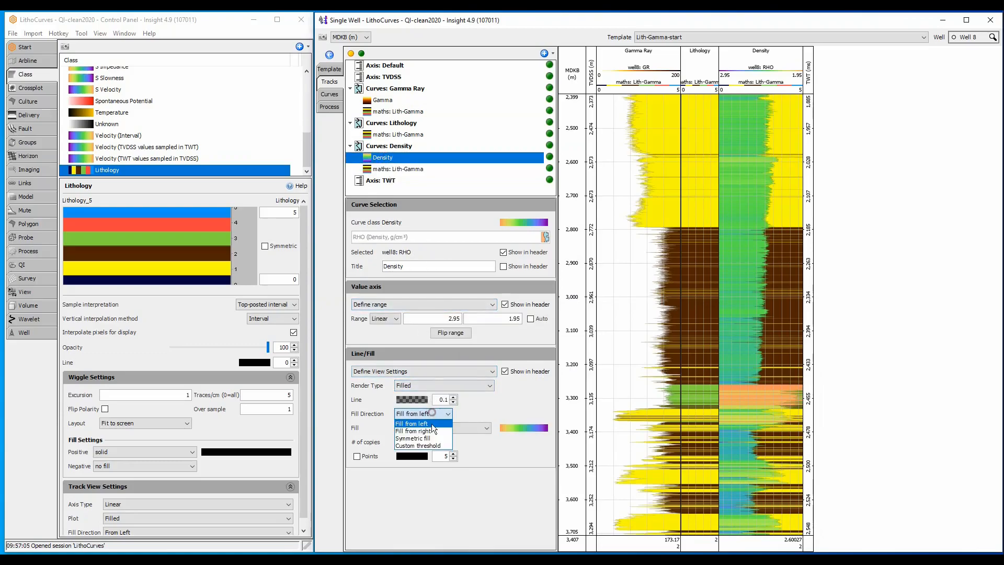
pyautogui.click(442, 428)
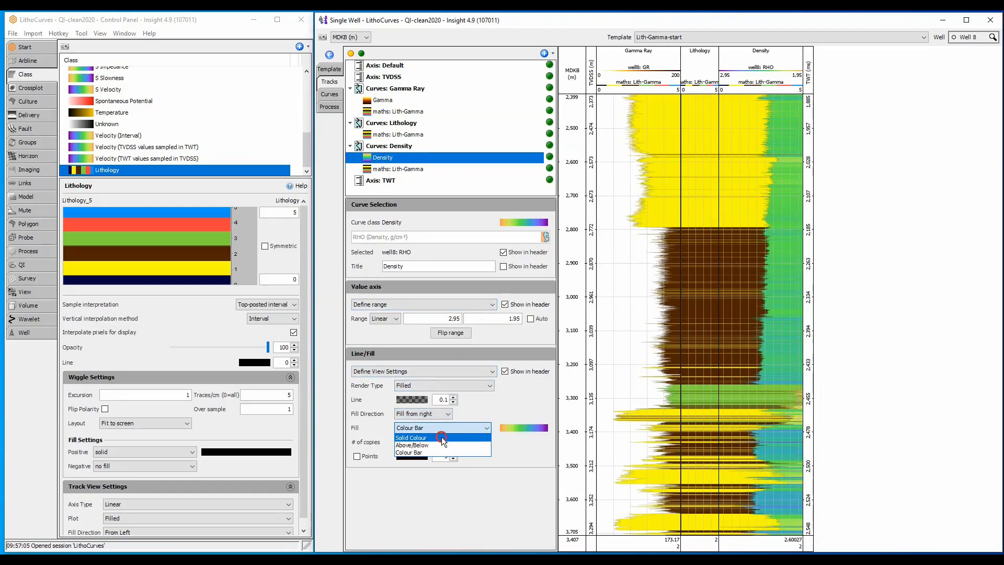
pyautogui.click(412, 438)
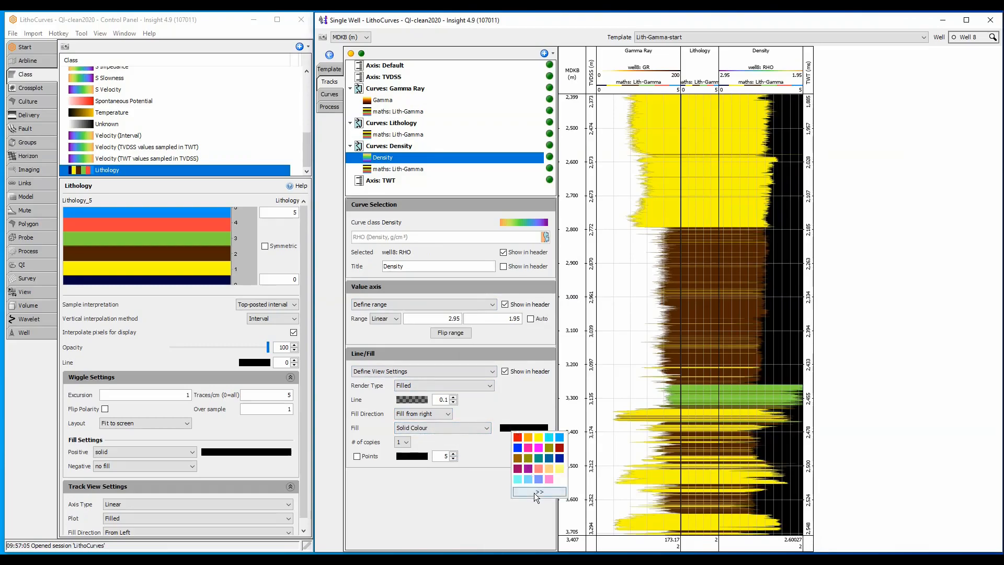
pyautogui.click(538, 492)
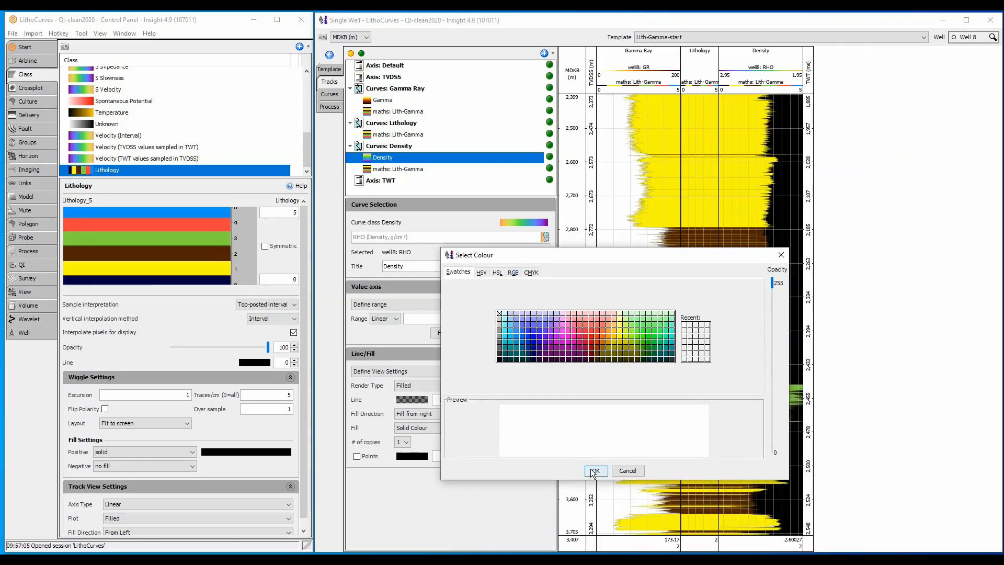
pyautogui.click(594, 470)
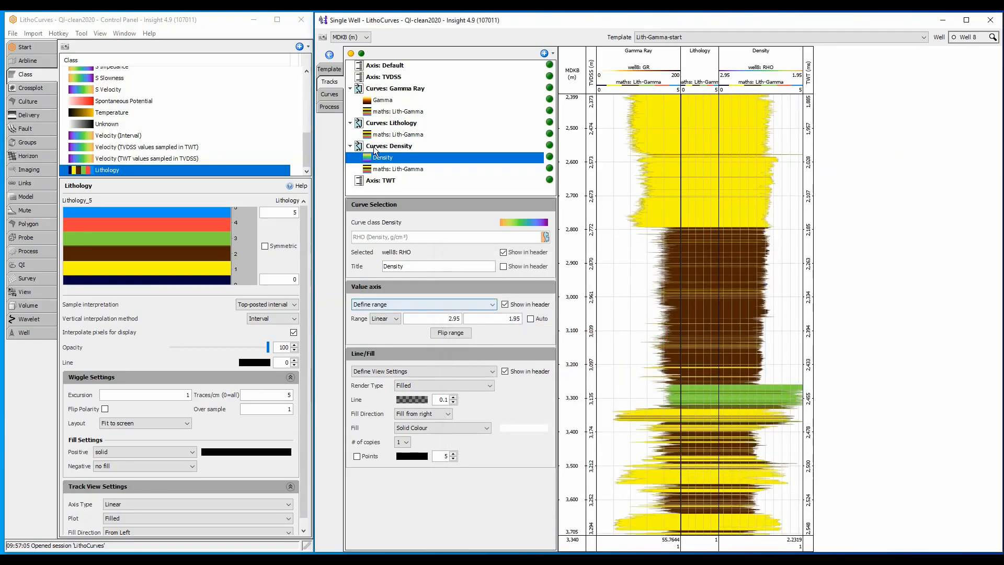
pyautogui.click(330, 107)
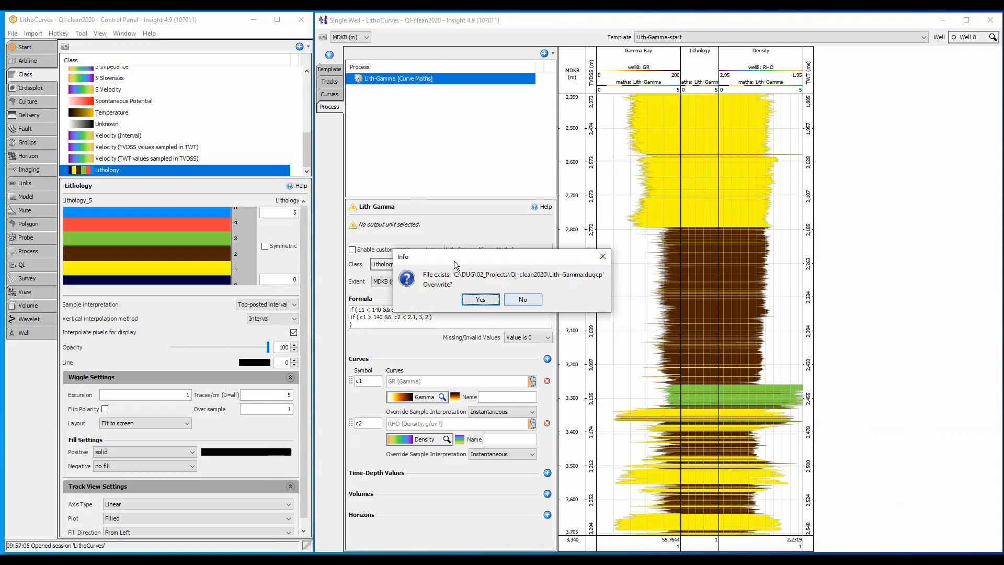
# Confirm overwriting the existing Lith-Gamma.dugcp with the exported process
pyautogui.click(480, 299)
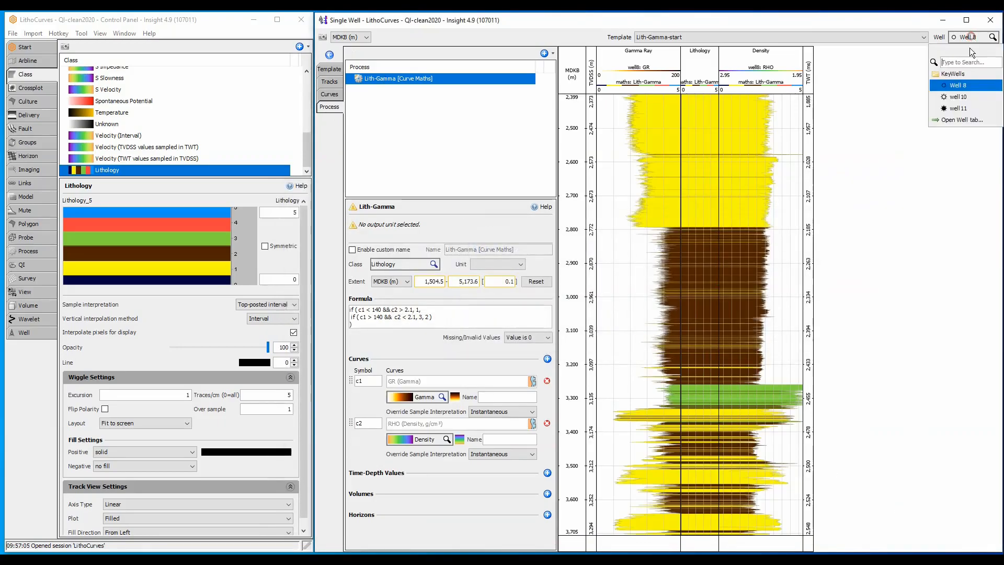
# Switch to well 10 and import the Lith-Gamma.dugcp process so its lithology fill shows there
pyautogui.click(957, 96)
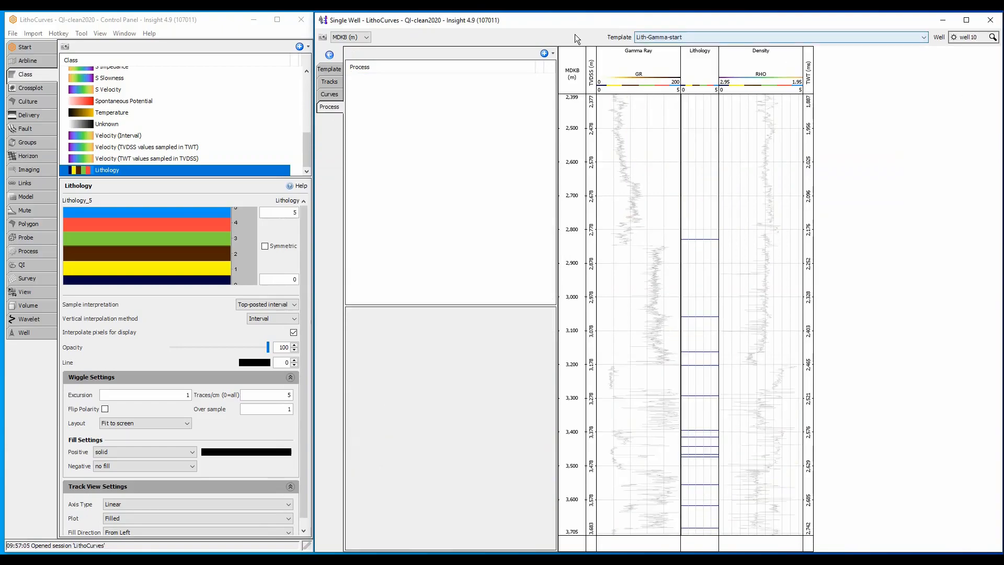
pyautogui.click(544, 54)
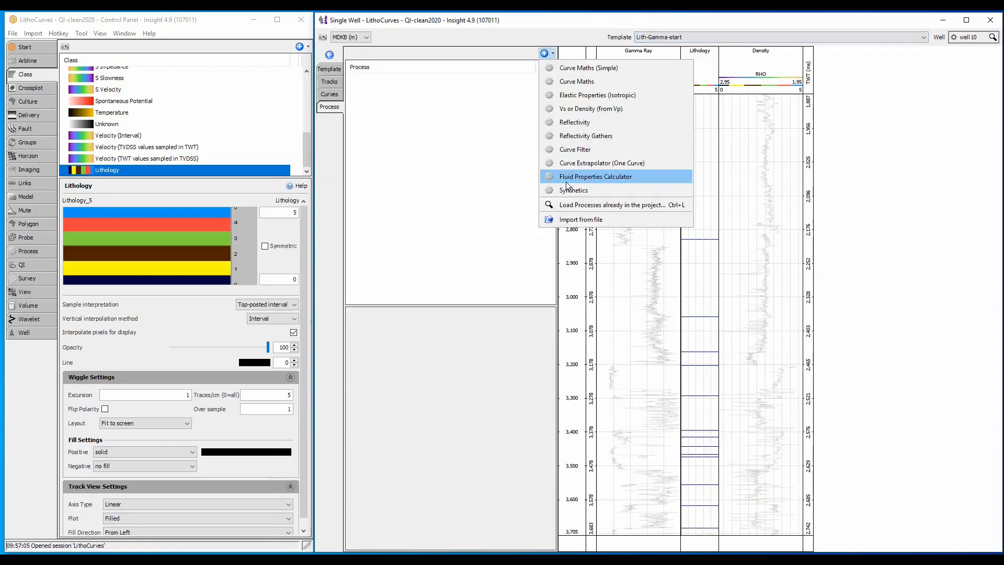
pyautogui.click(581, 218)
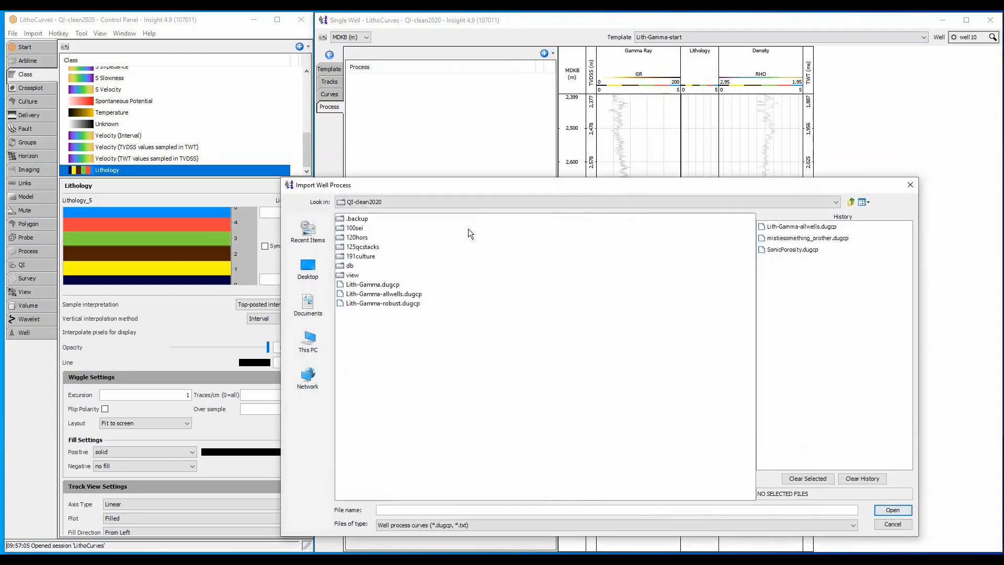
pyautogui.click(372, 284)
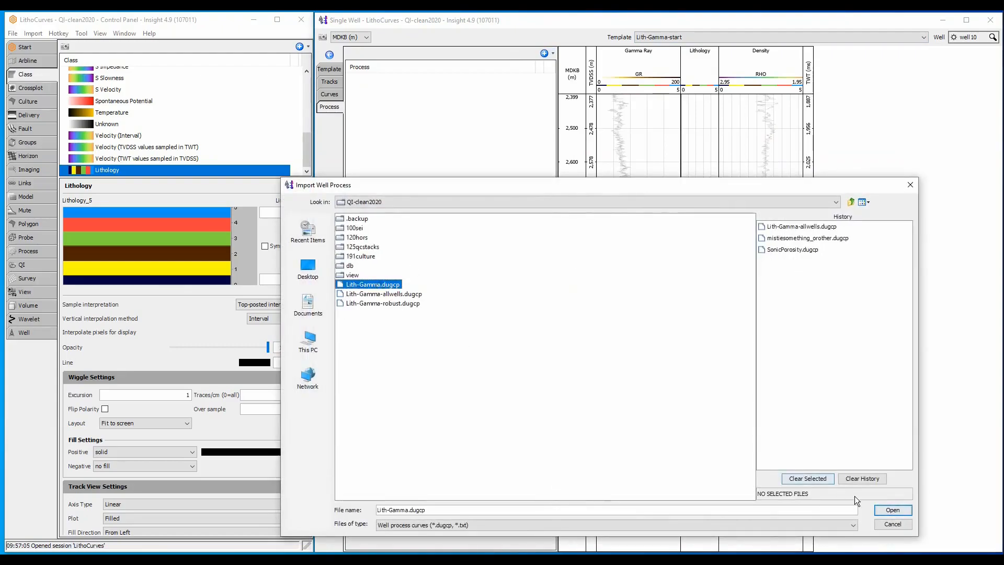
pyautogui.click(891, 509)
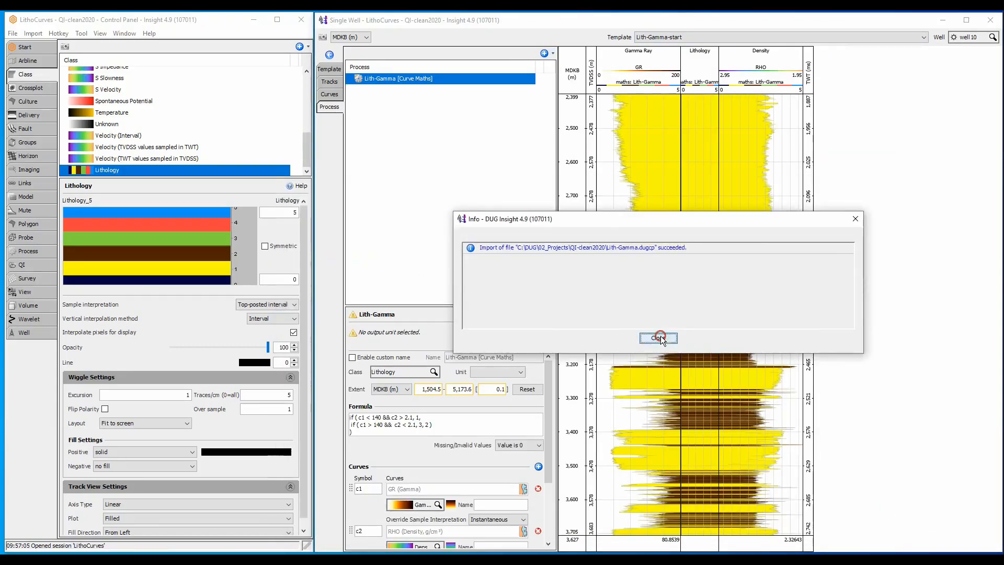
pyautogui.click(658, 338)
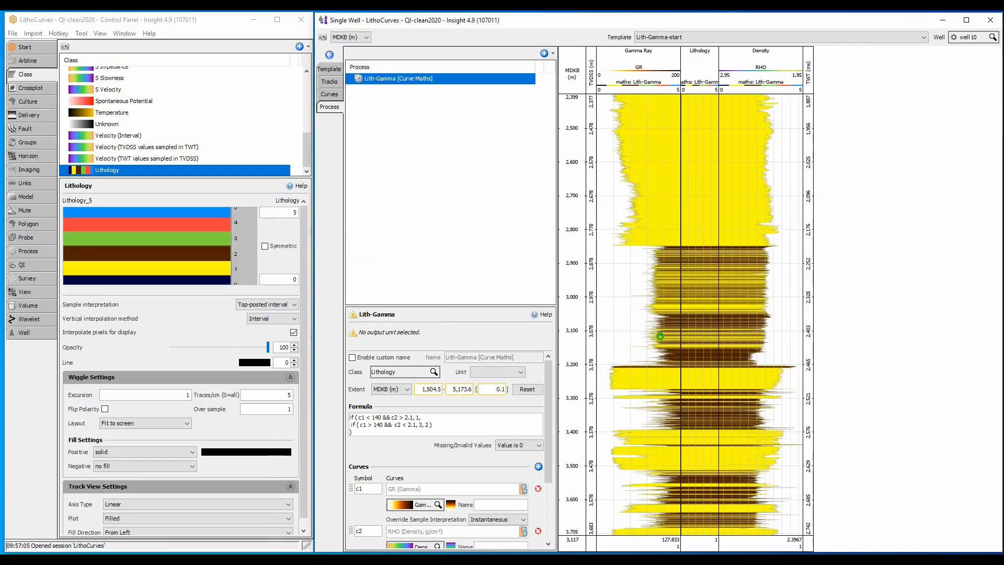